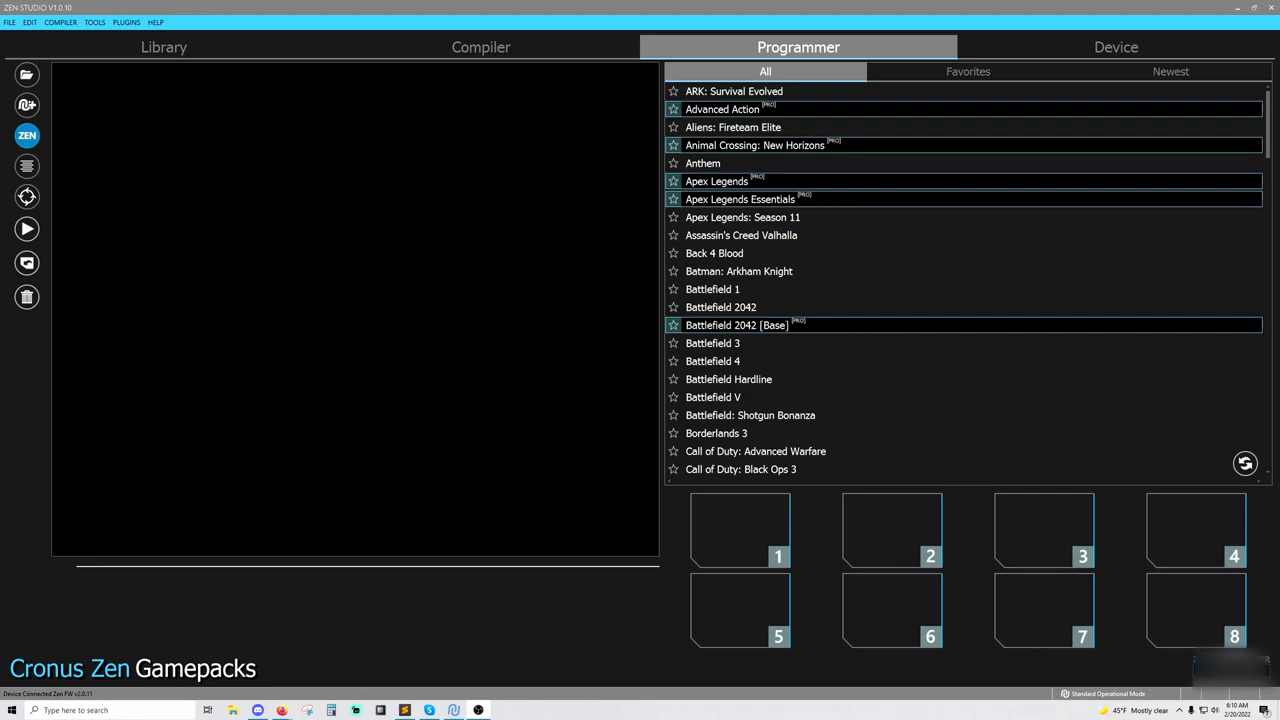
# Open MK Settings from the Plugins menu, bringing up the recommended mouse settings prompt
pyautogui.click(126, 22)
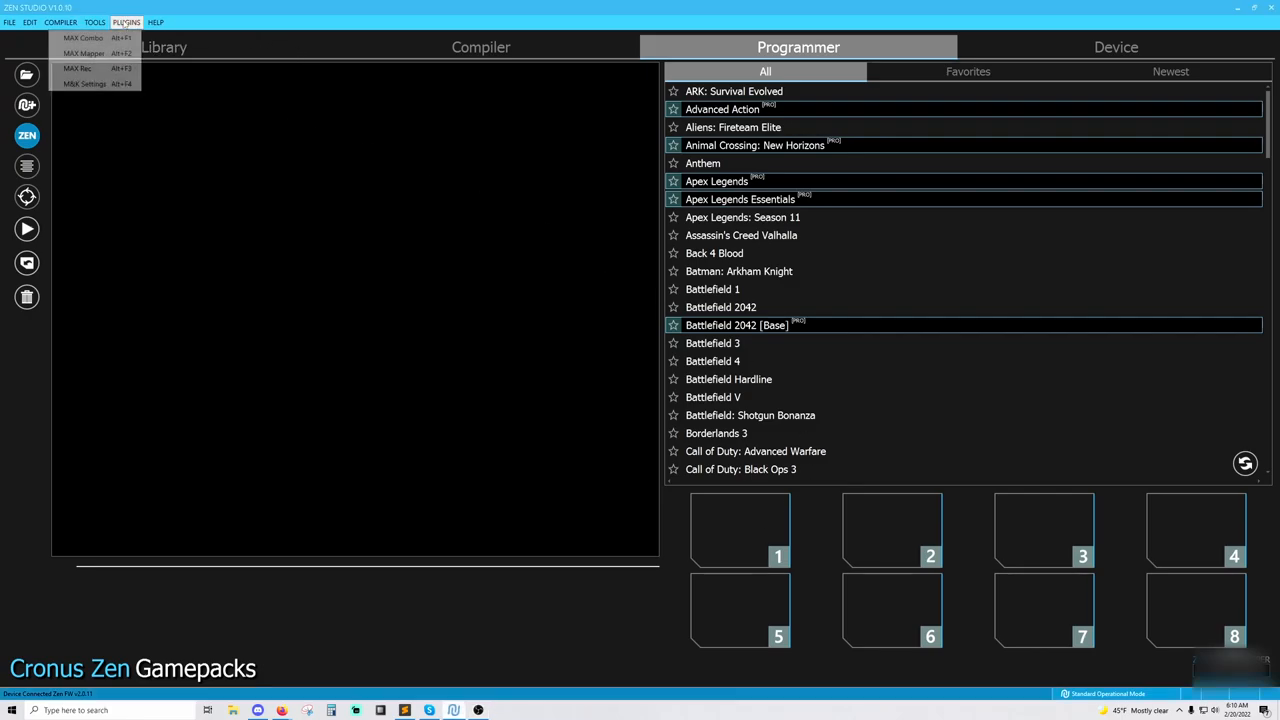
pyautogui.click(84, 84)
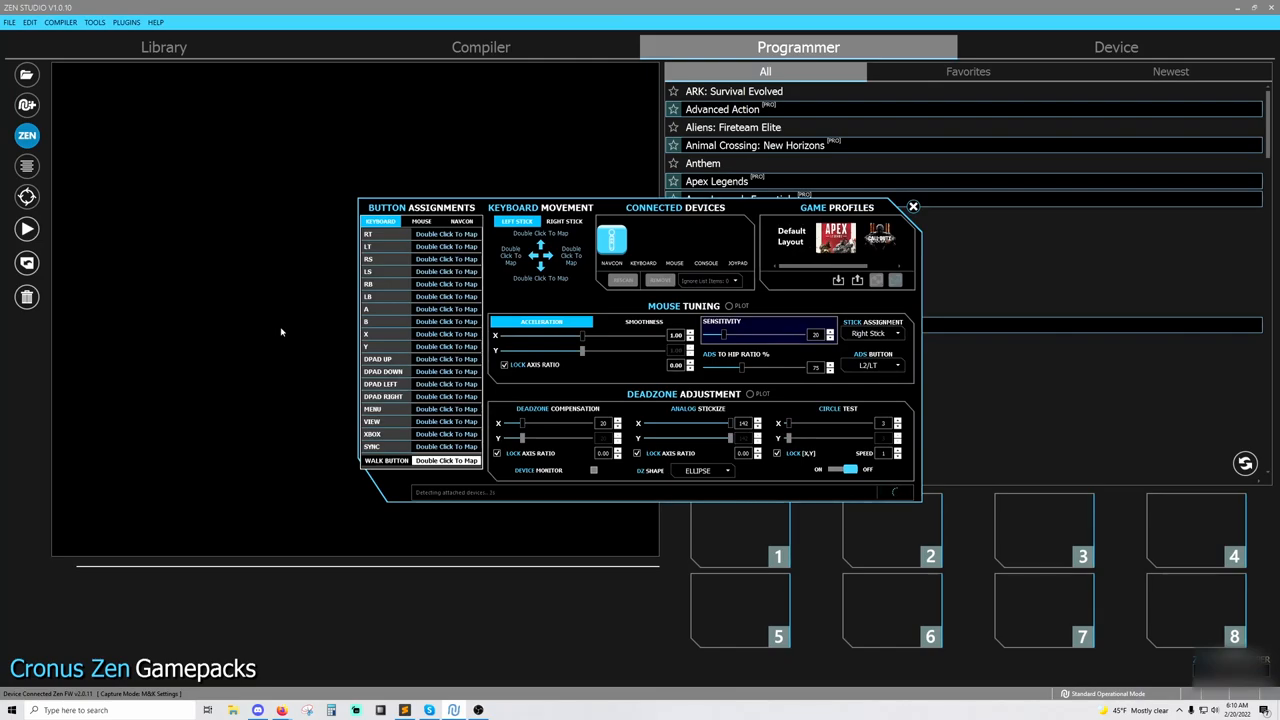
pyautogui.moveTo(544, 364)
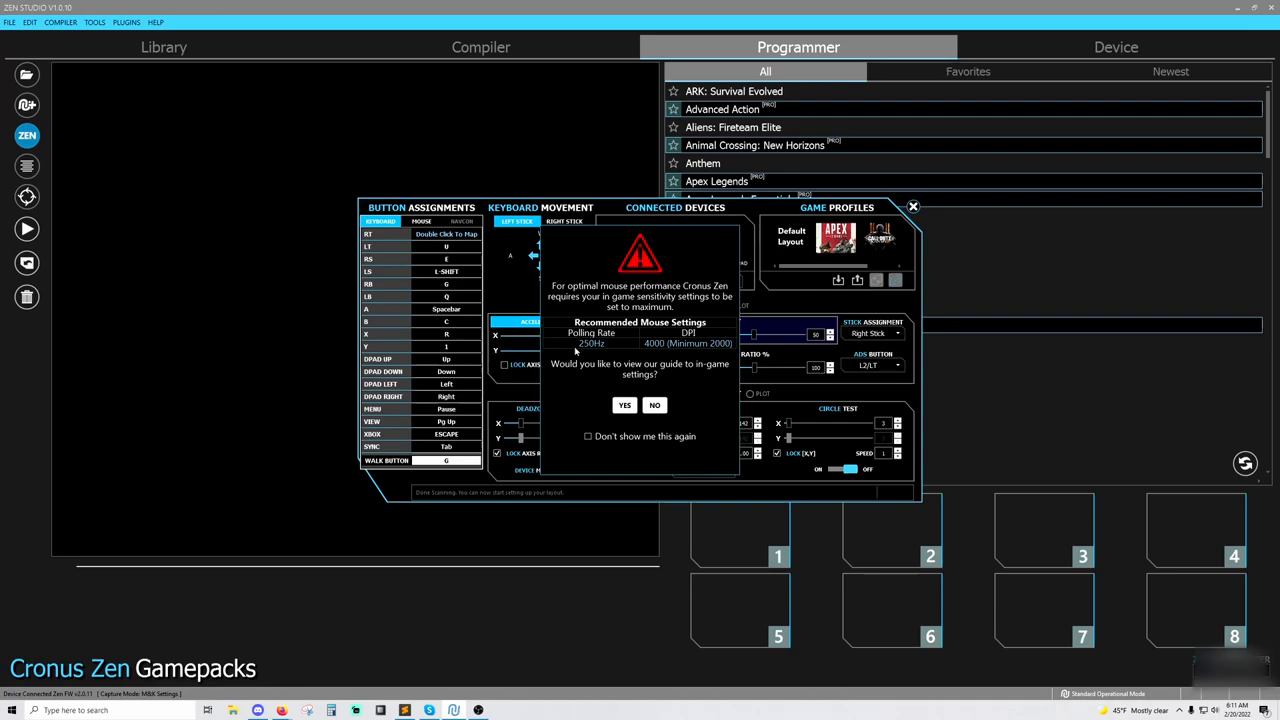
pyautogui.moveTo(610, 344)
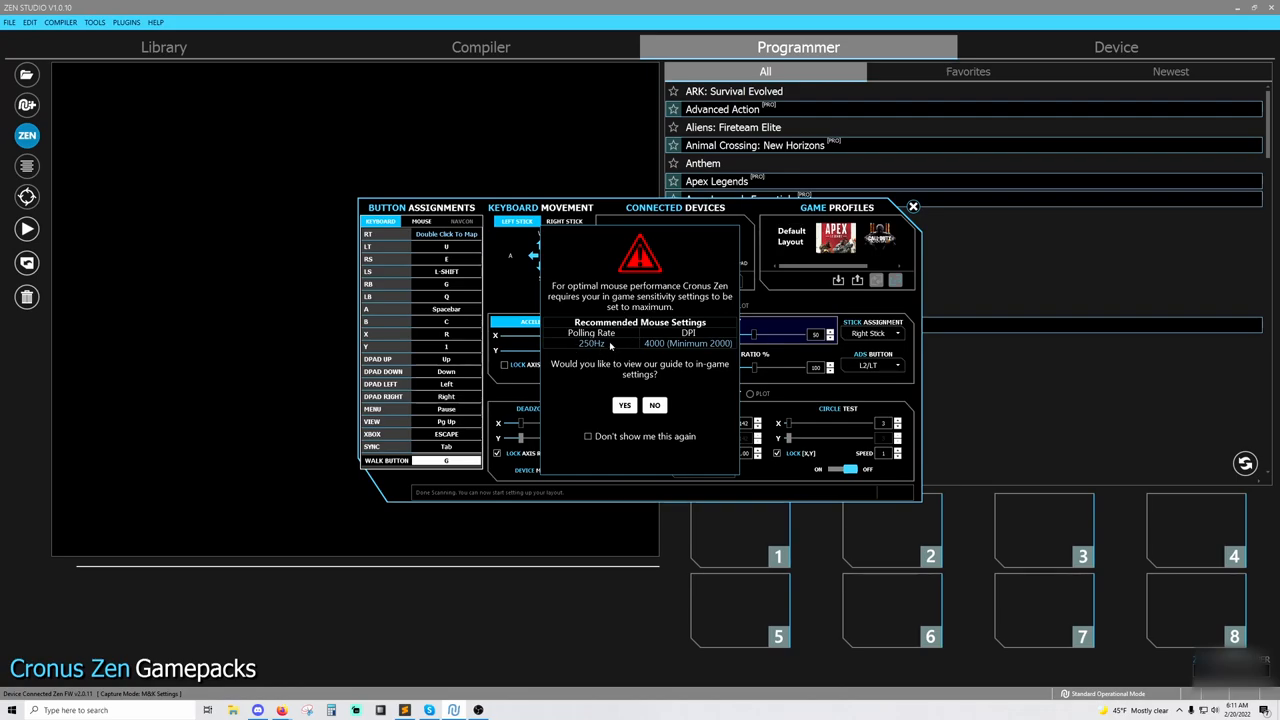
pyautogui.moveTo(716, 352)
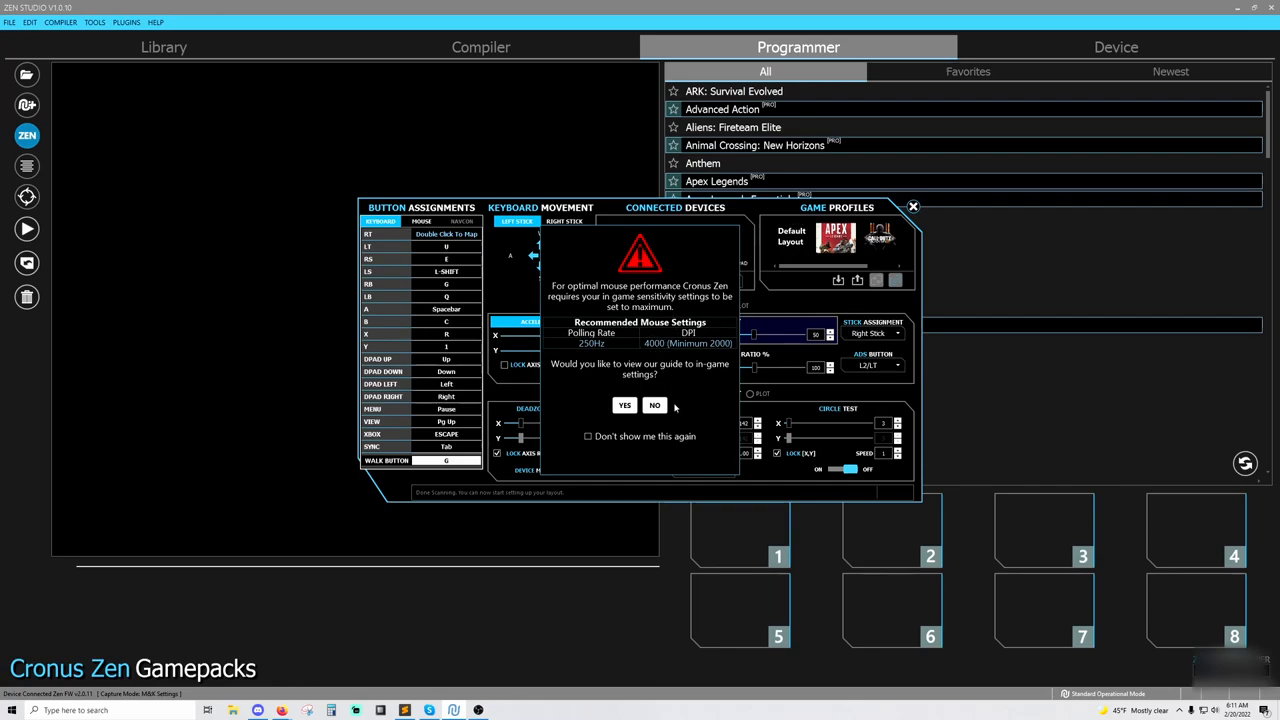
# Decline the in-game settings guide so the keyboard mapping layout remains visible
pyautogui.click(654, 404)
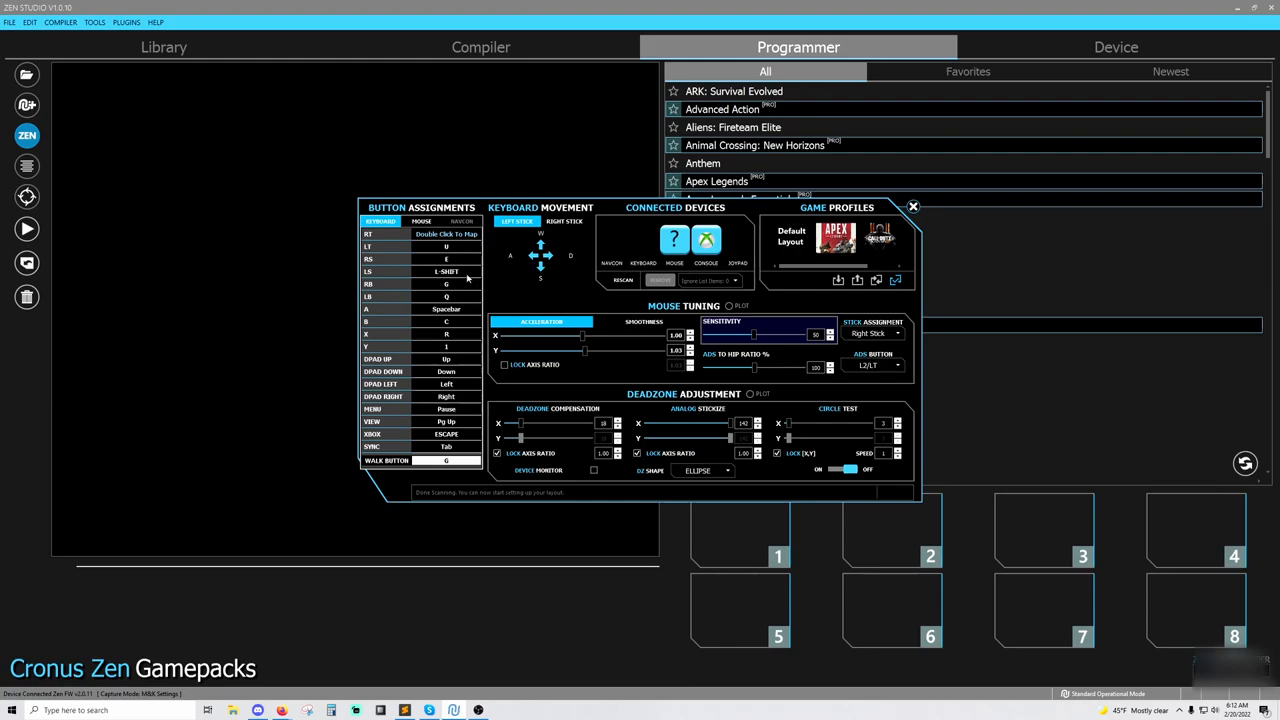
# Show the Mouse column of Button Assignments with its mapped buttons and wheel directions
pyautogui.click(420, 220)
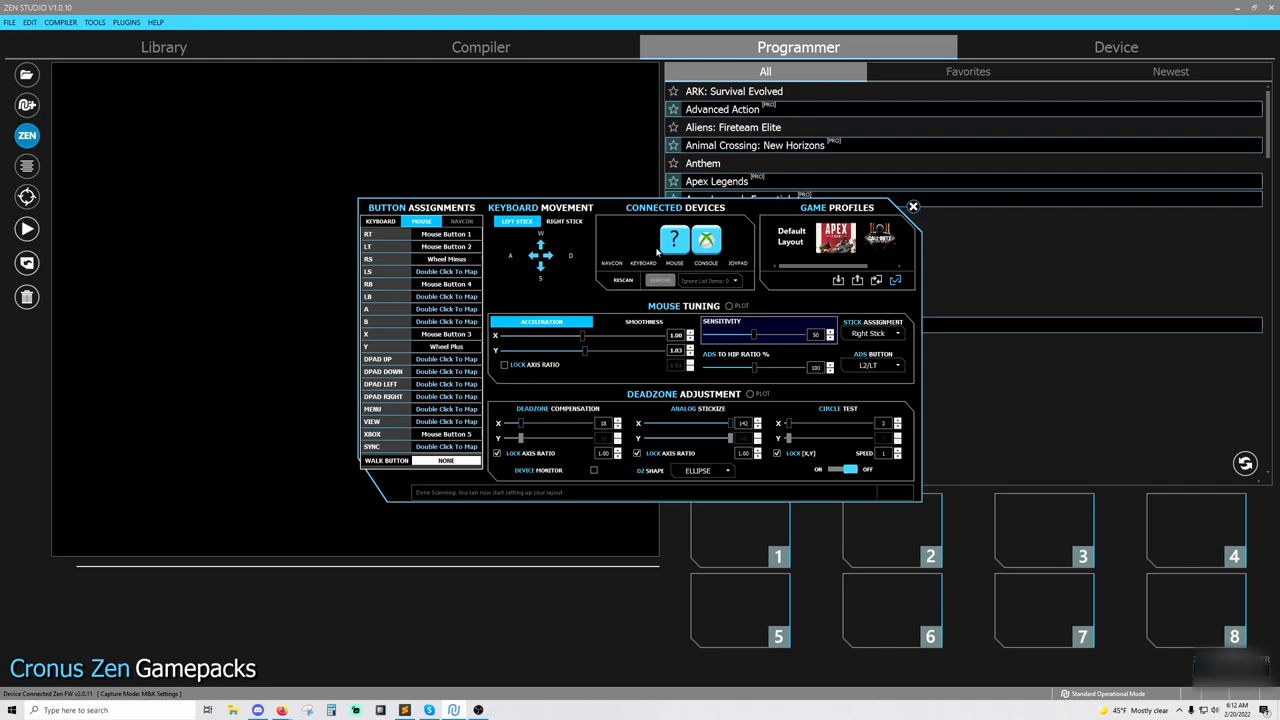
pyautogui.moveTo(656, 252)
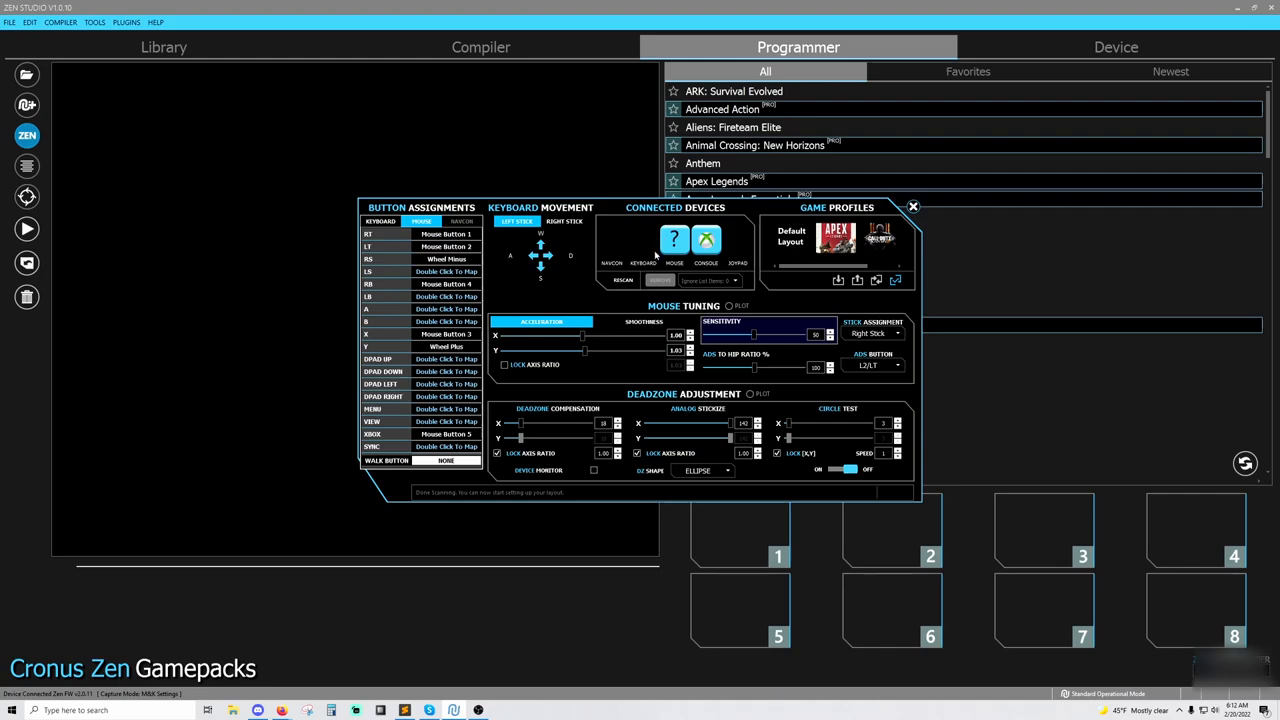
pyautogui.moveTo(656, 256)
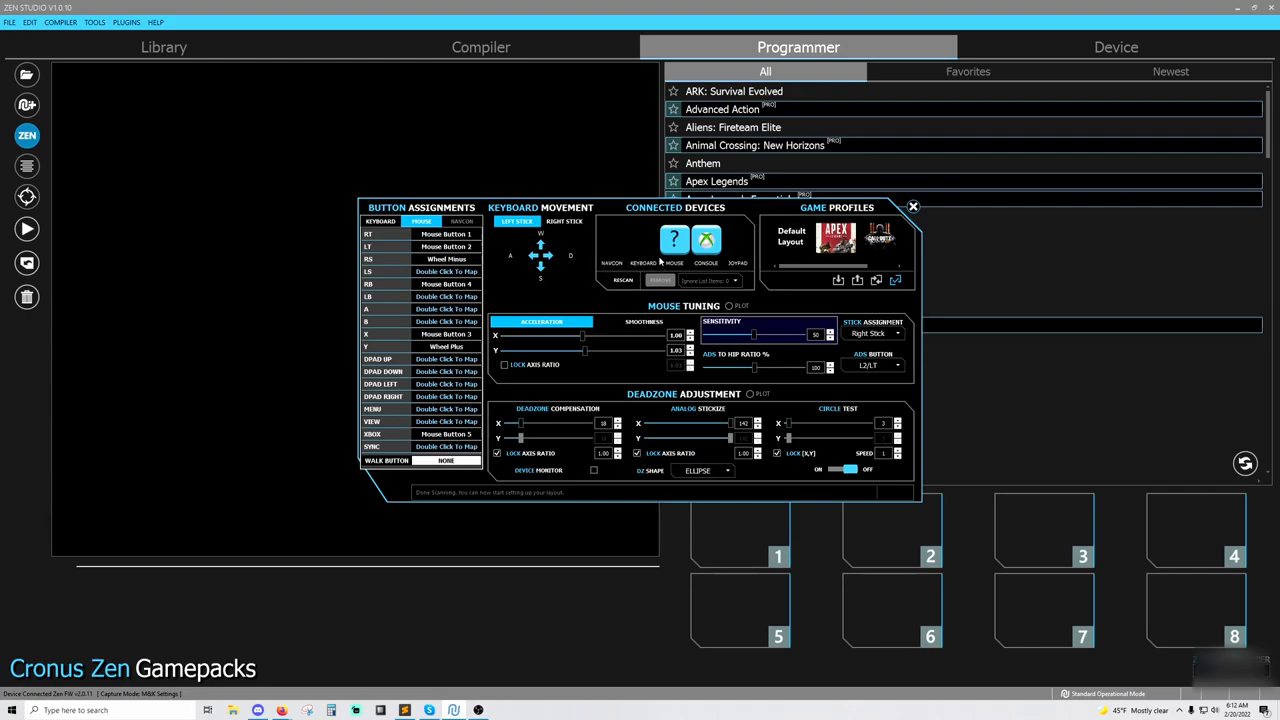
pyautogui.moveTo(660, 262)
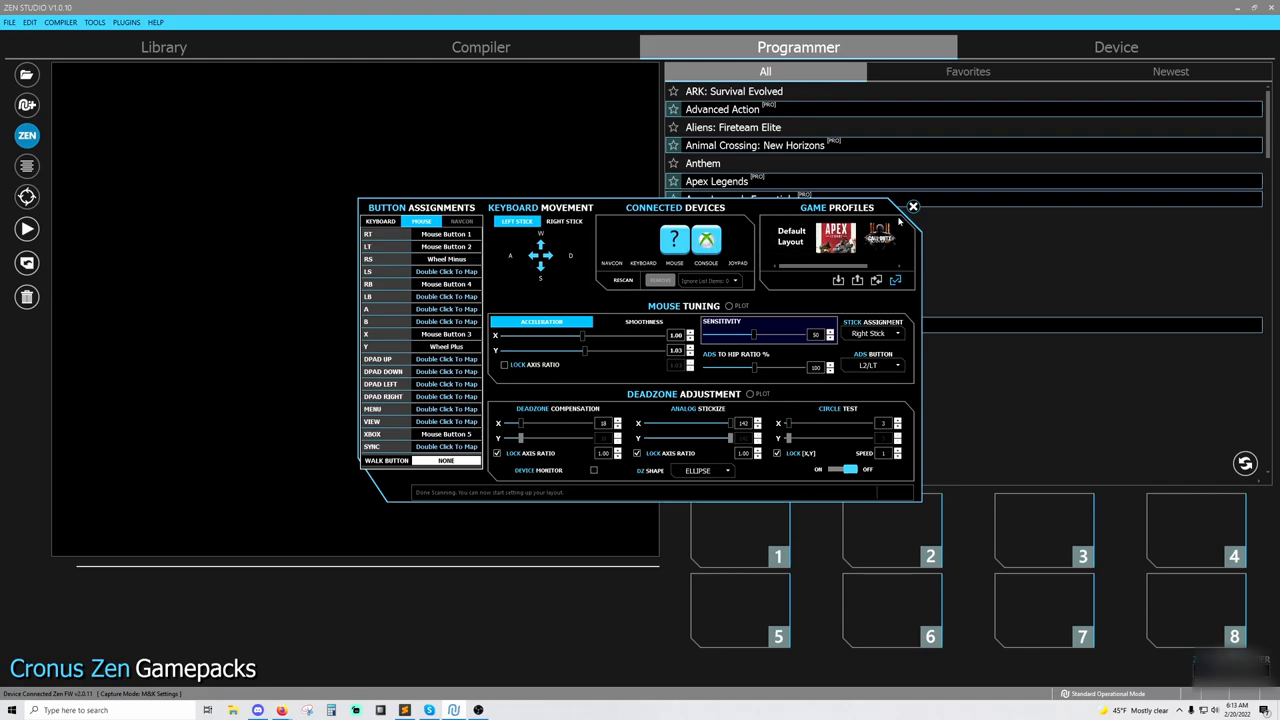
# Set the Device emulator output protocol to PLAYSTATION 4/5 and reopen MK Settings
pyautogui.click(1116, 48)
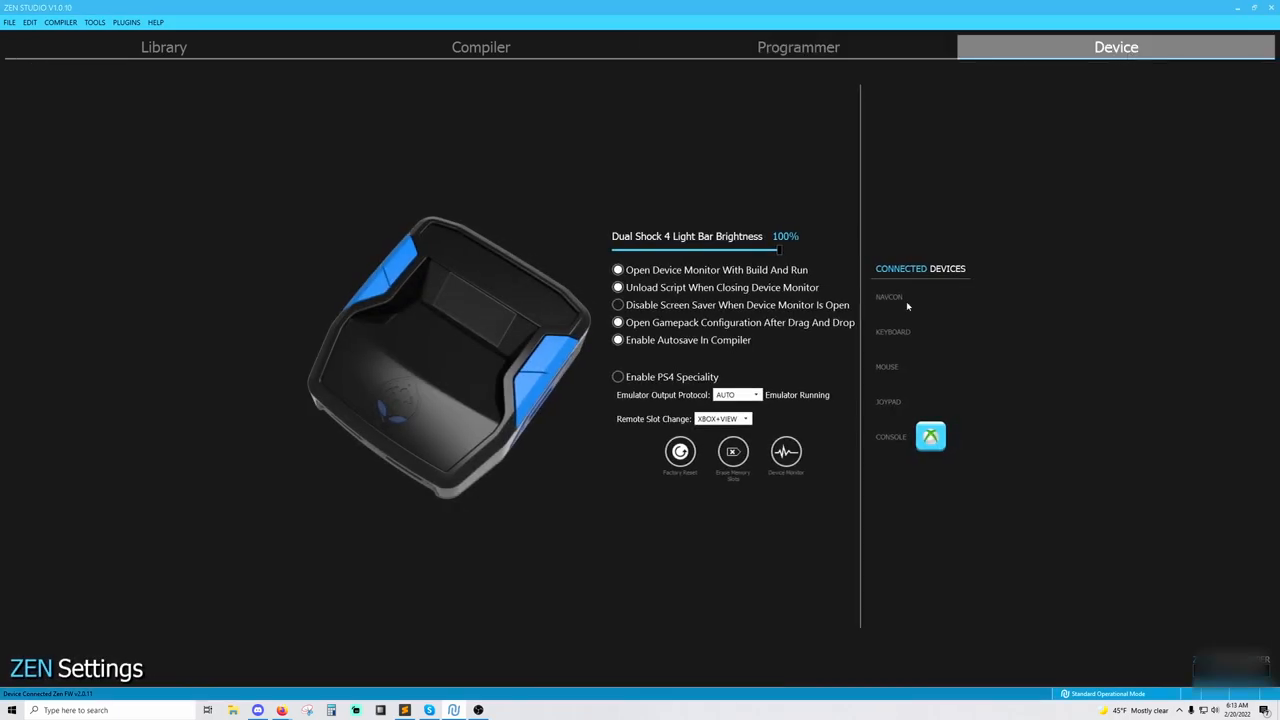
pyautogui.click(736, 394)
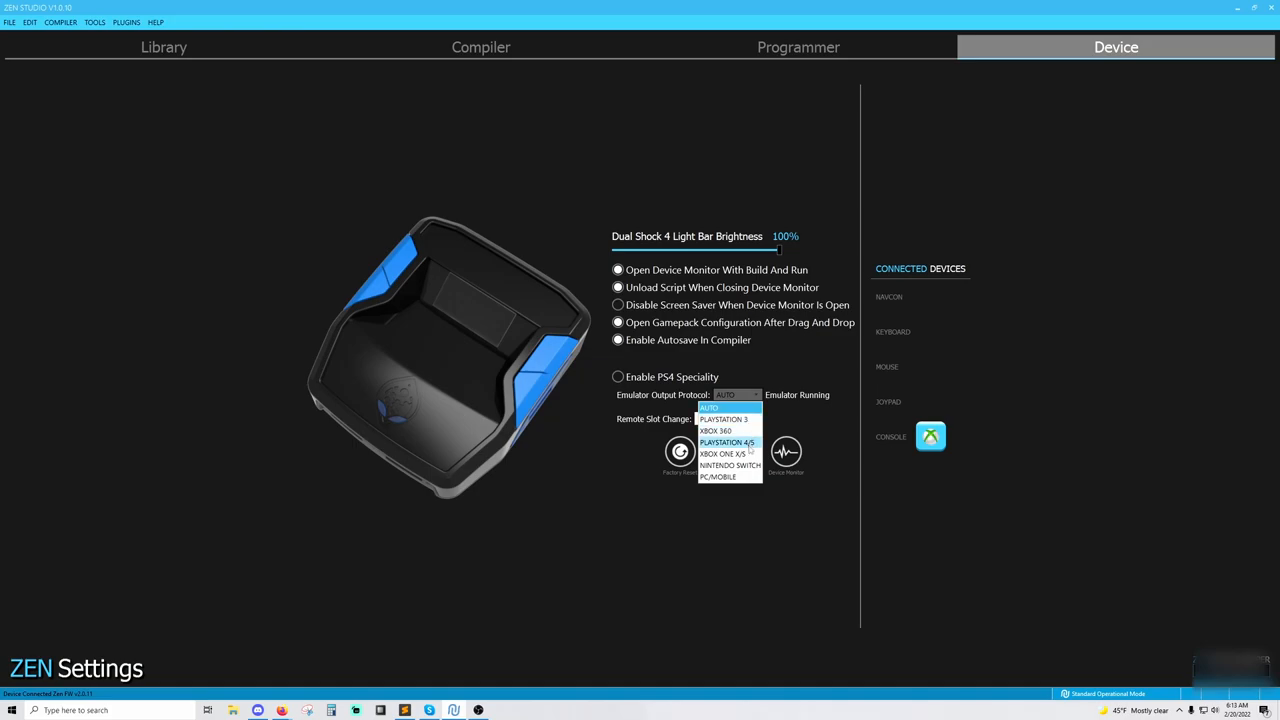
pyautogui.click(728, 442)
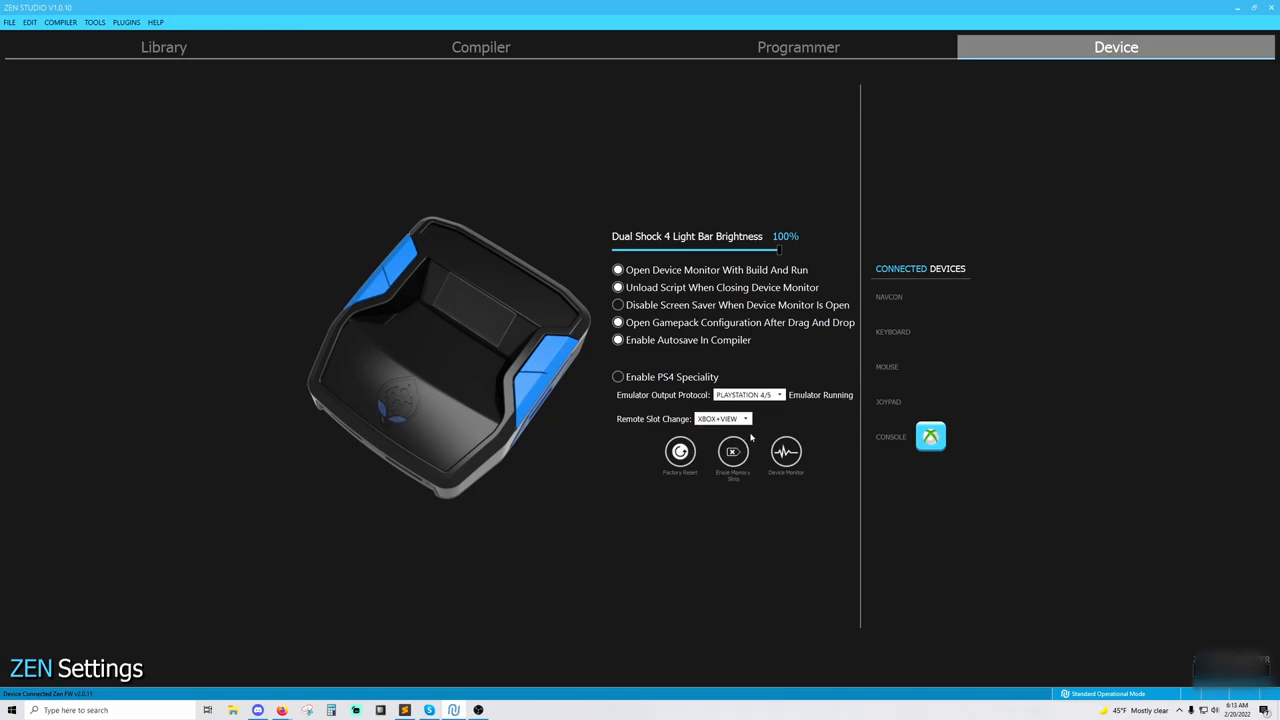
pyautogui.click(720, 418)
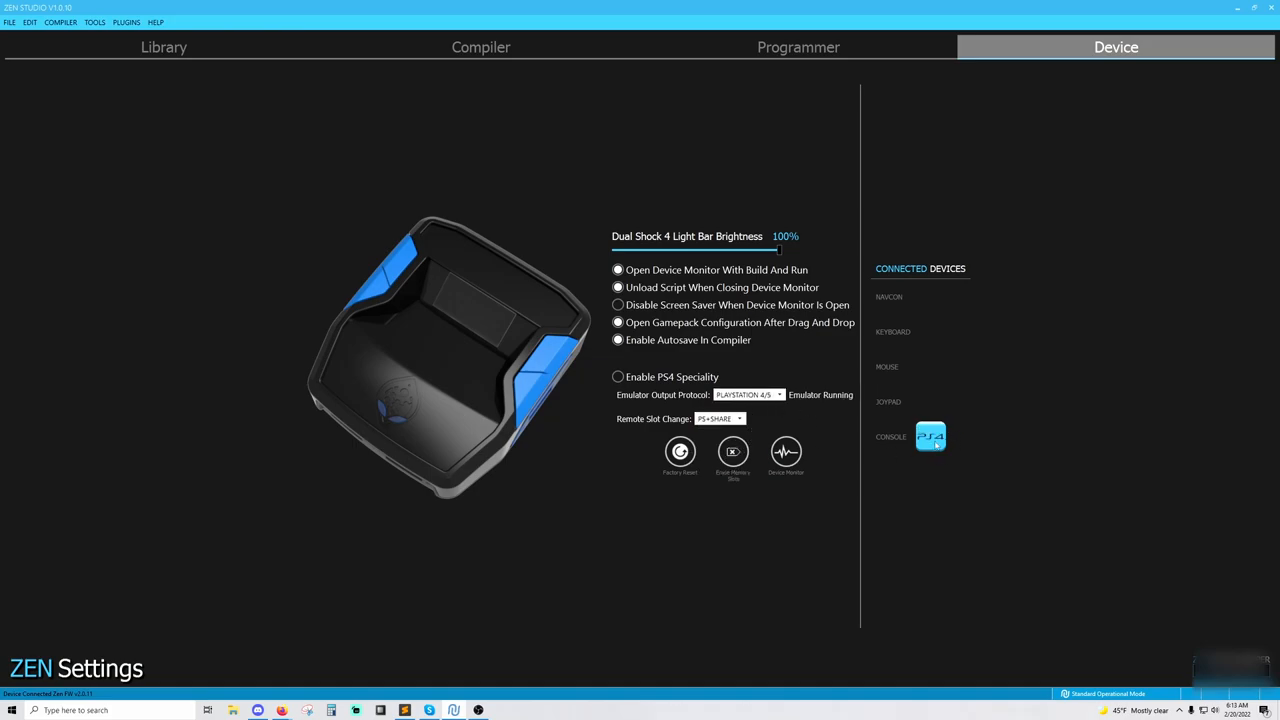
pyautogui.click(748, 394)
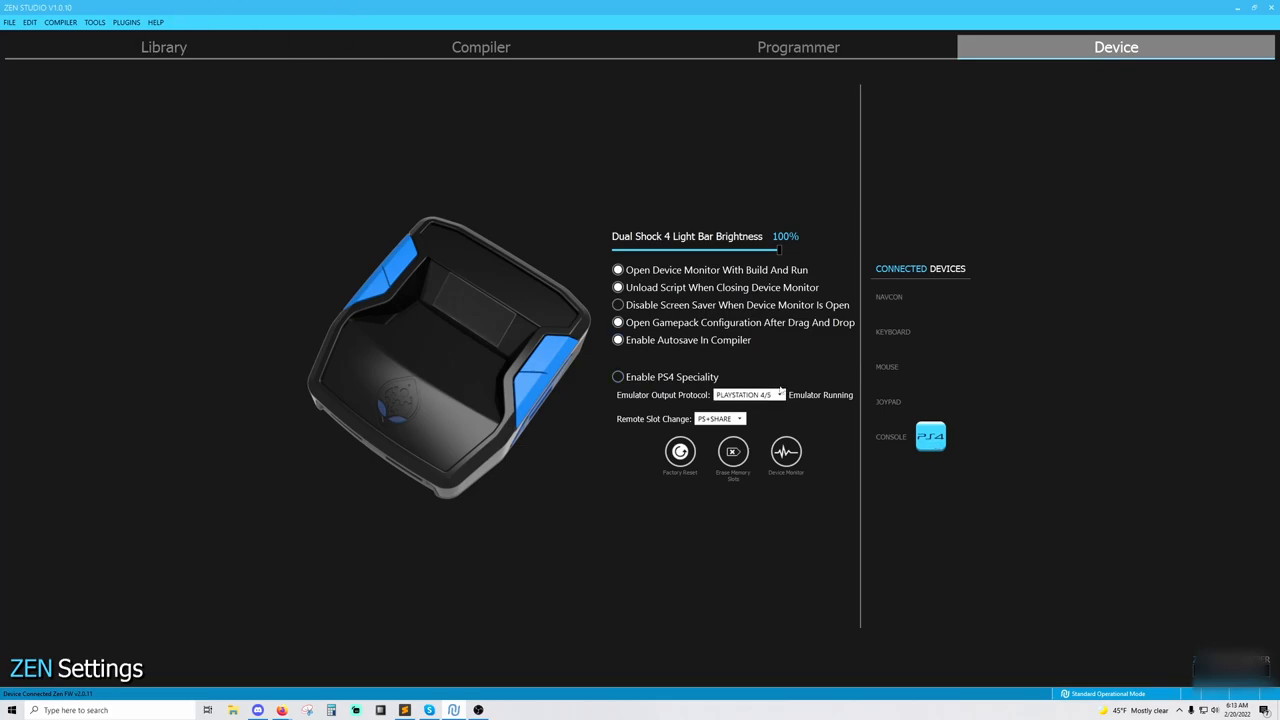
pyautogui.click(748, 394)
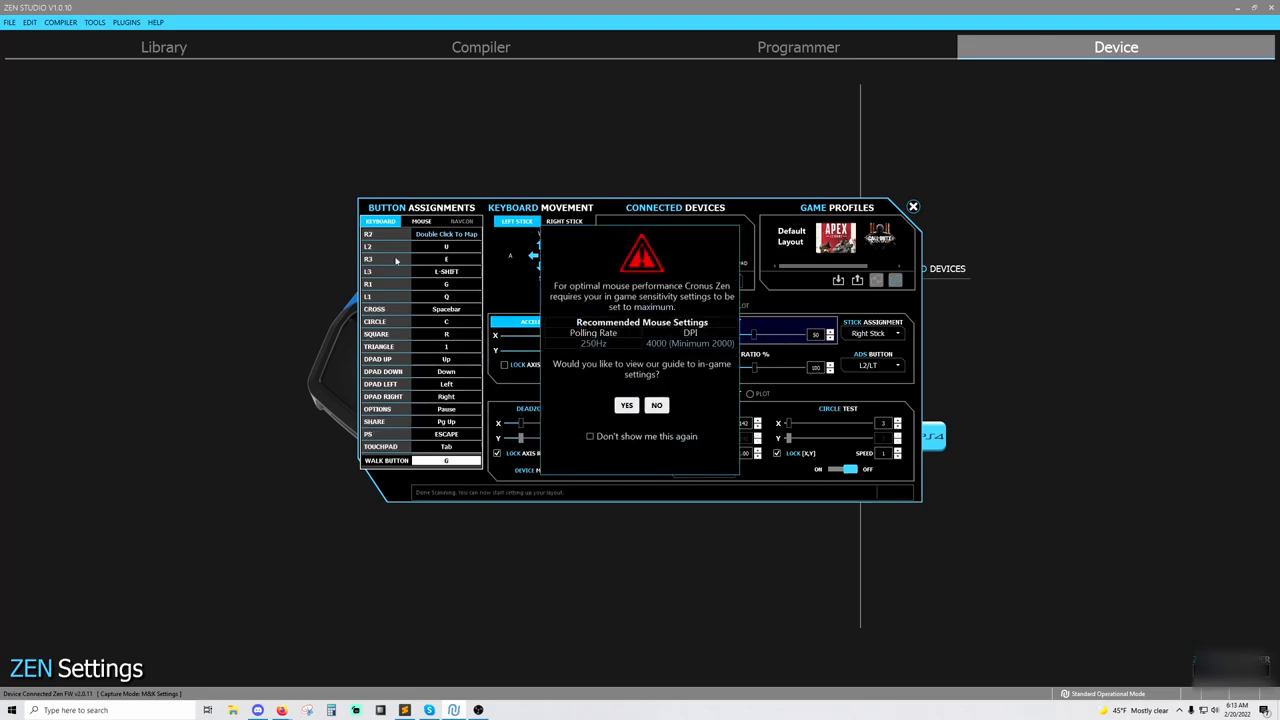
pyautogui.click(656, 404)
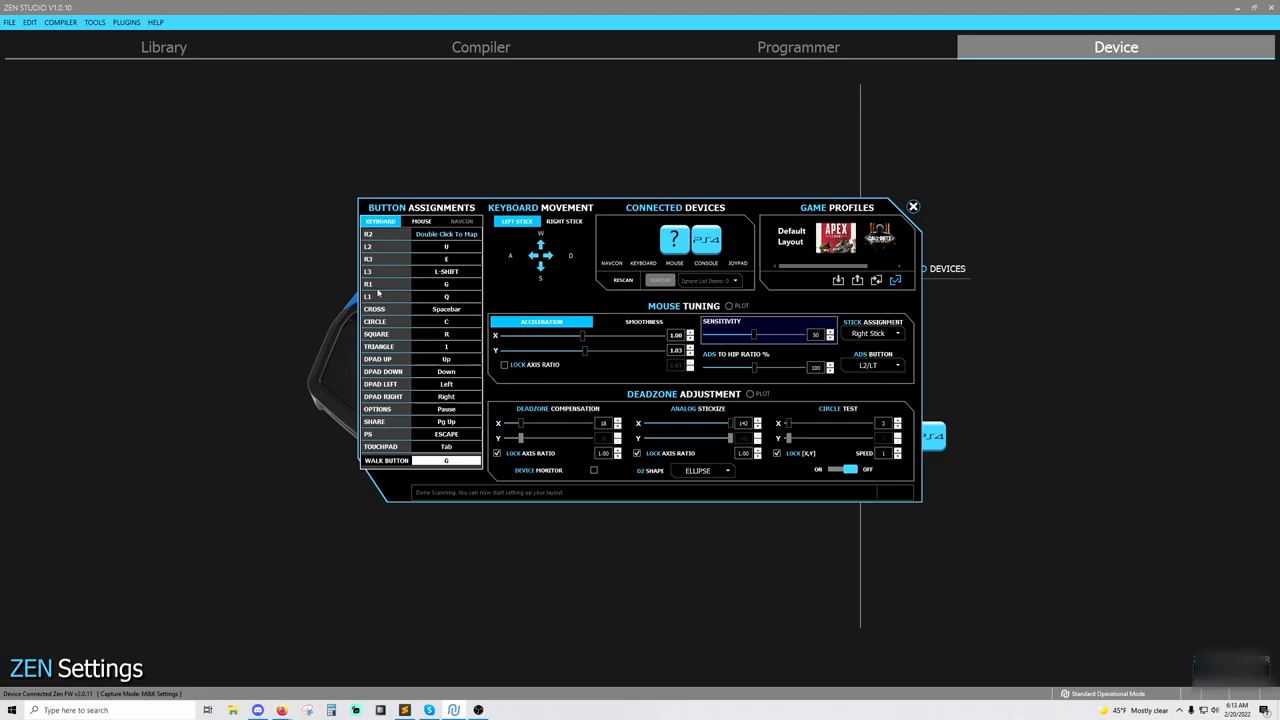
pyautogui.moveTo(616, 250)
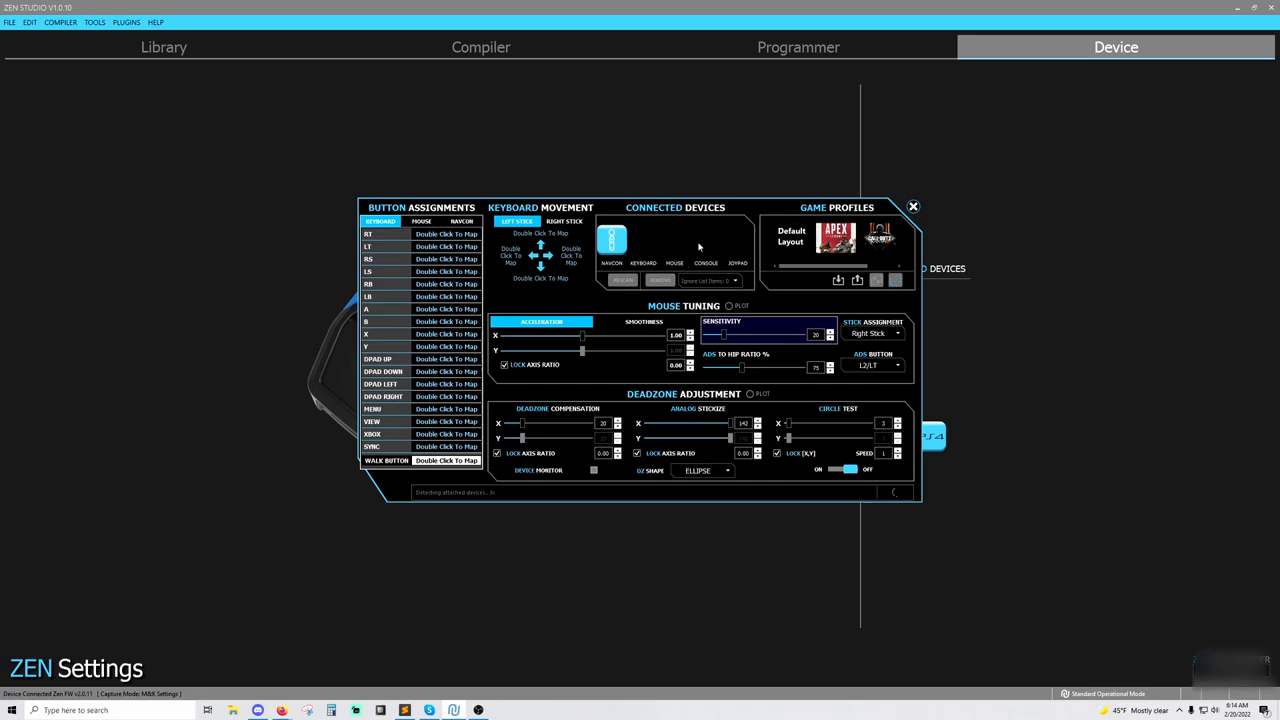
pyautogui.moveTo(650, 250)
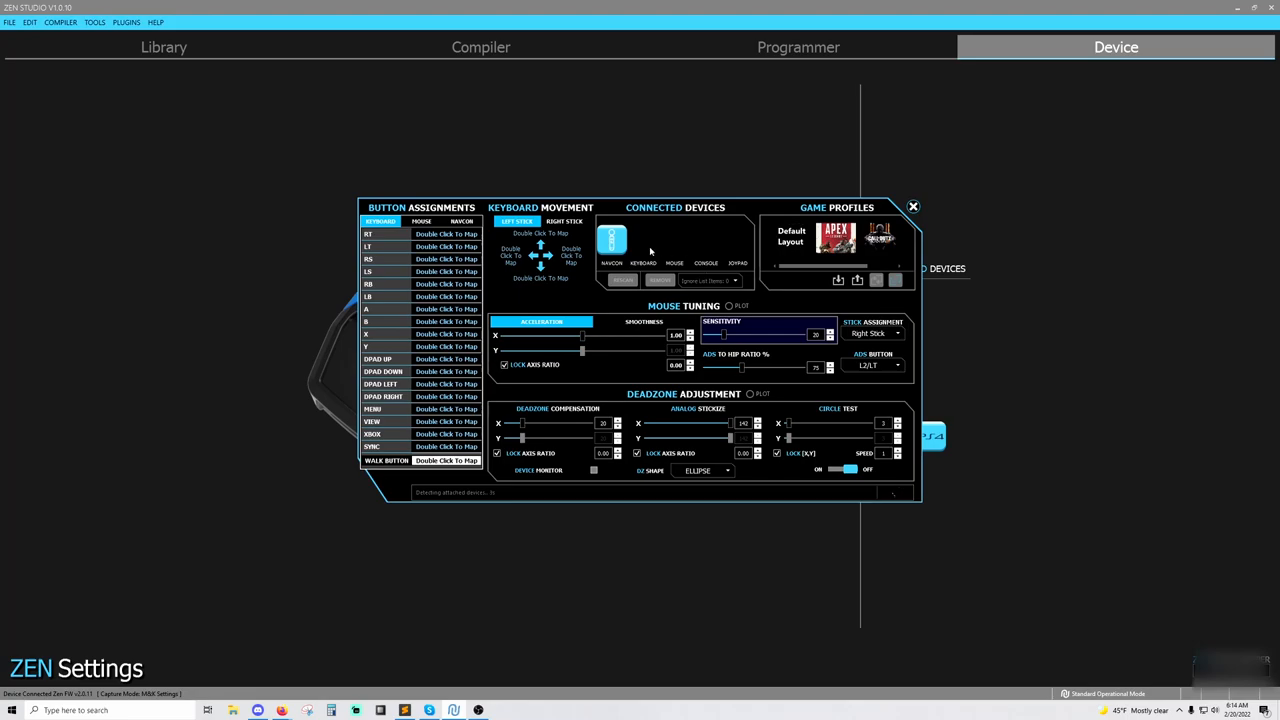
pyautogui.moveTo(710, 250)
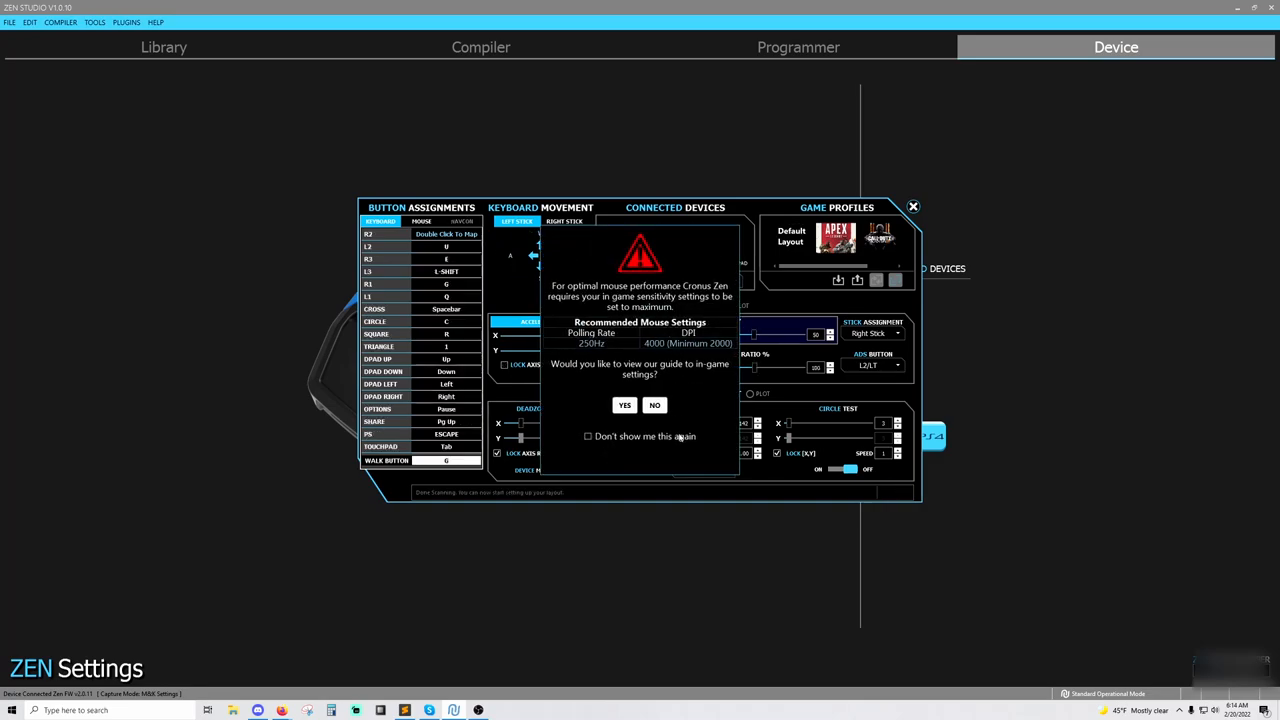
pyautogui.click(654, 404)
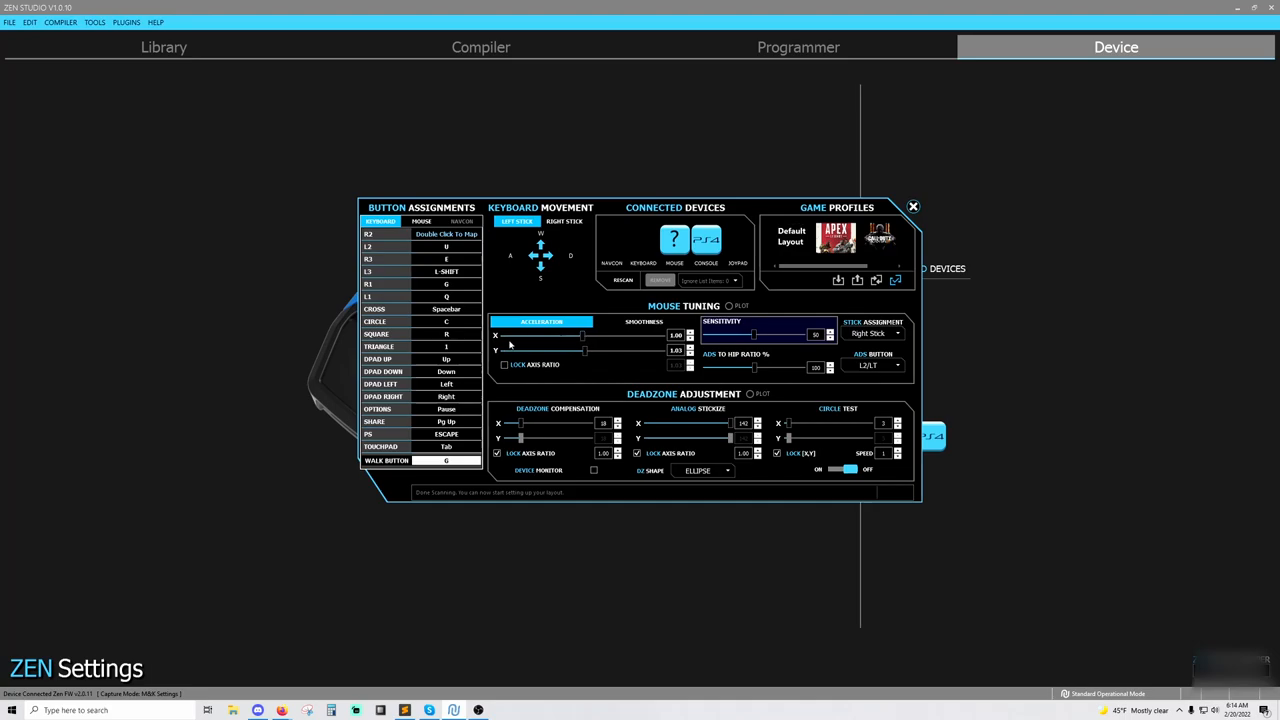
pyautogui.moveTo(512, 344)
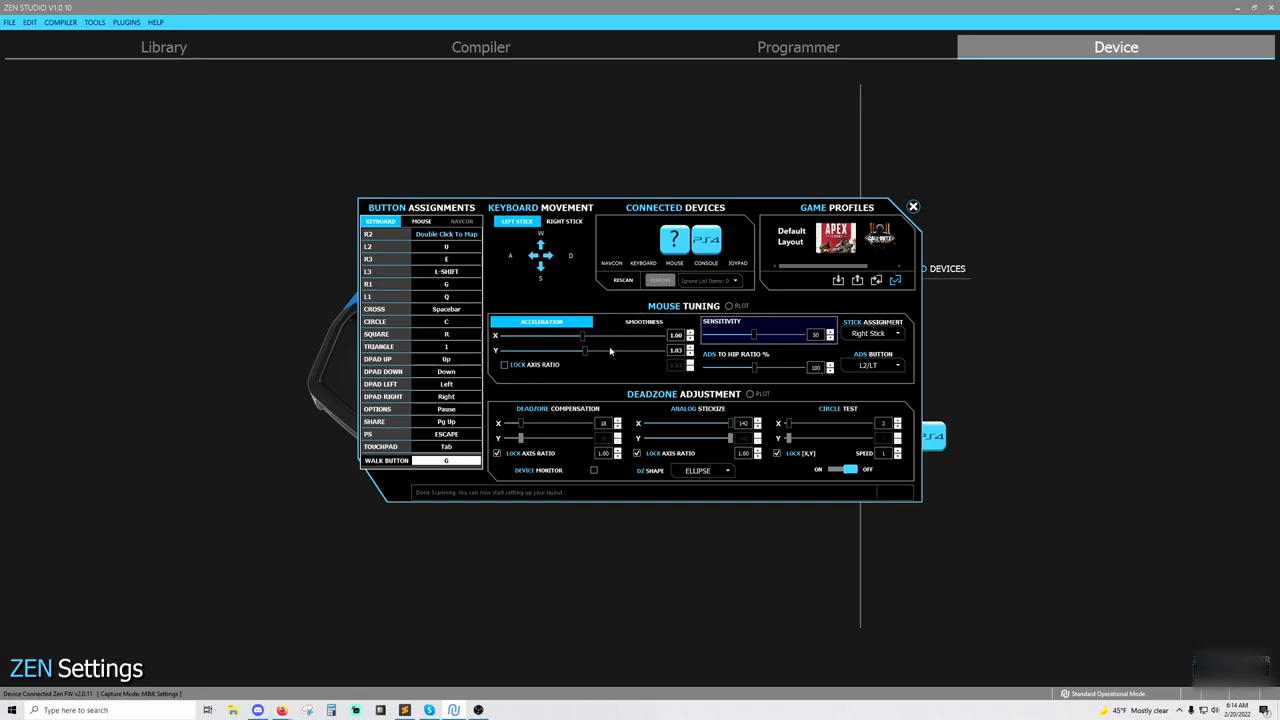
pyautogui.click(644, 320)
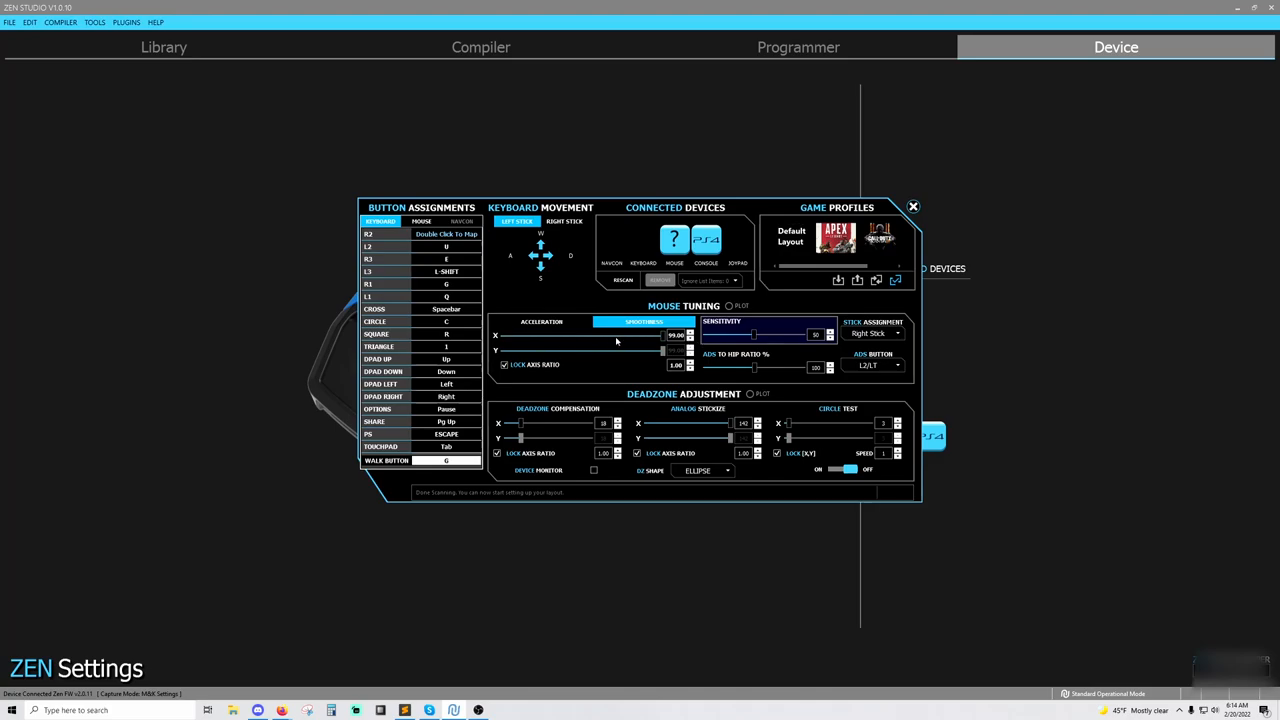
pyautogui.moveTo(616, 340)
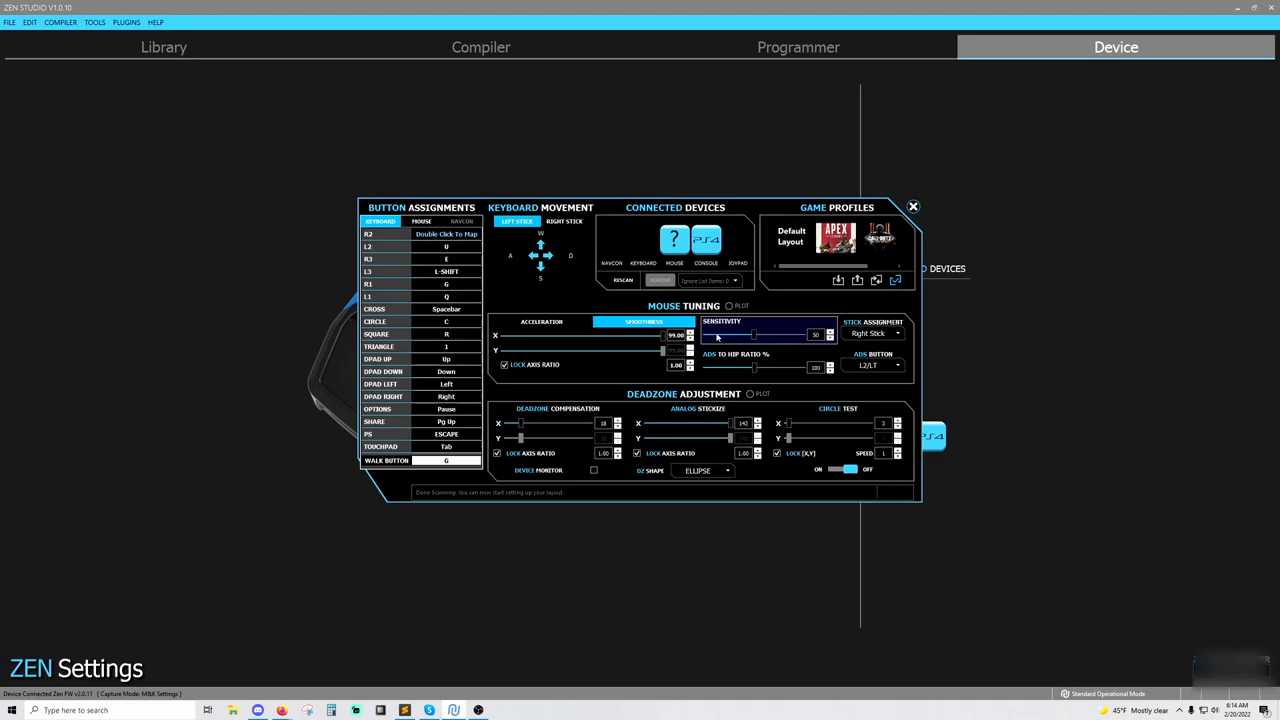
pyautogui.moveTo(808, 336)
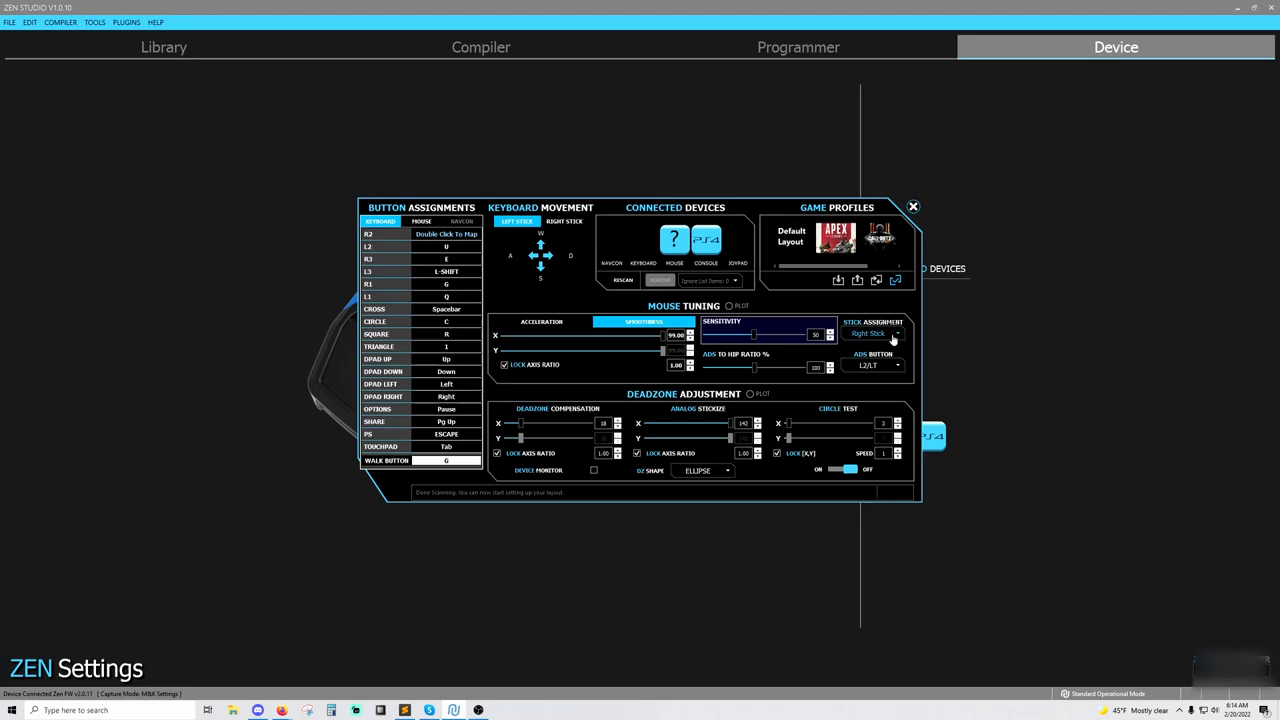
pyautogui.moveTo(856, 344)
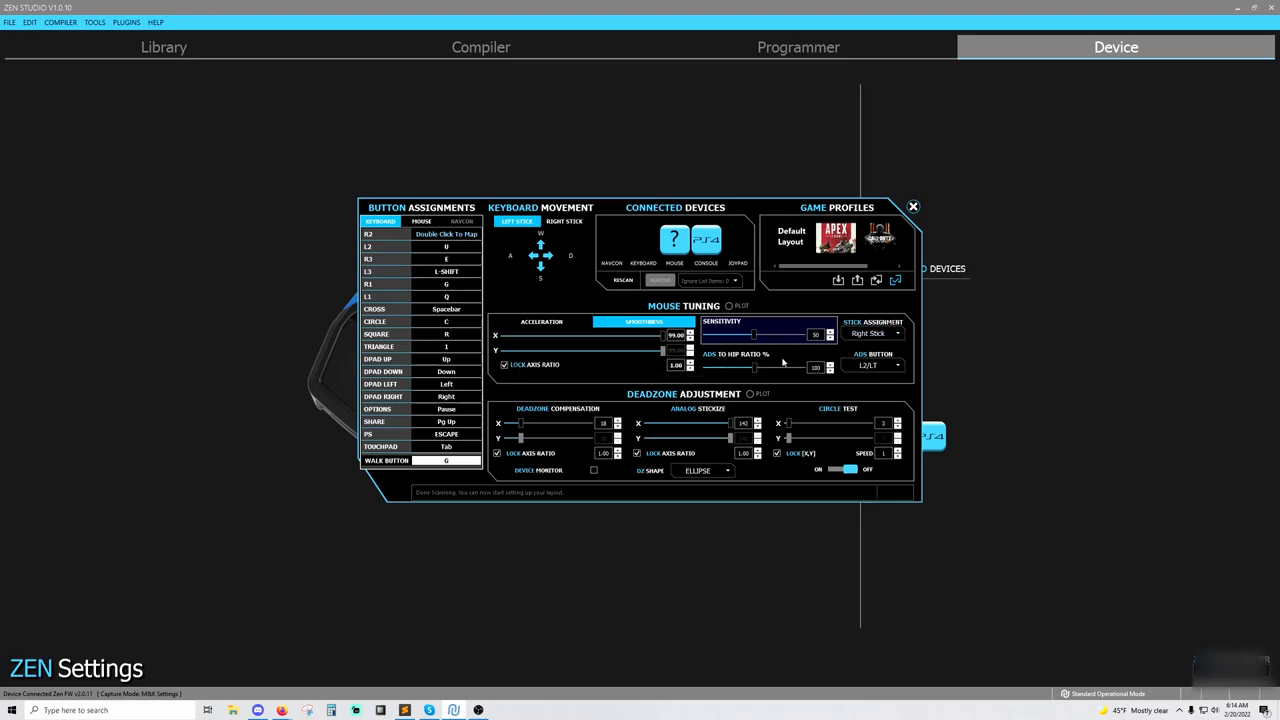
pyautogui.moveTo(808, 362)
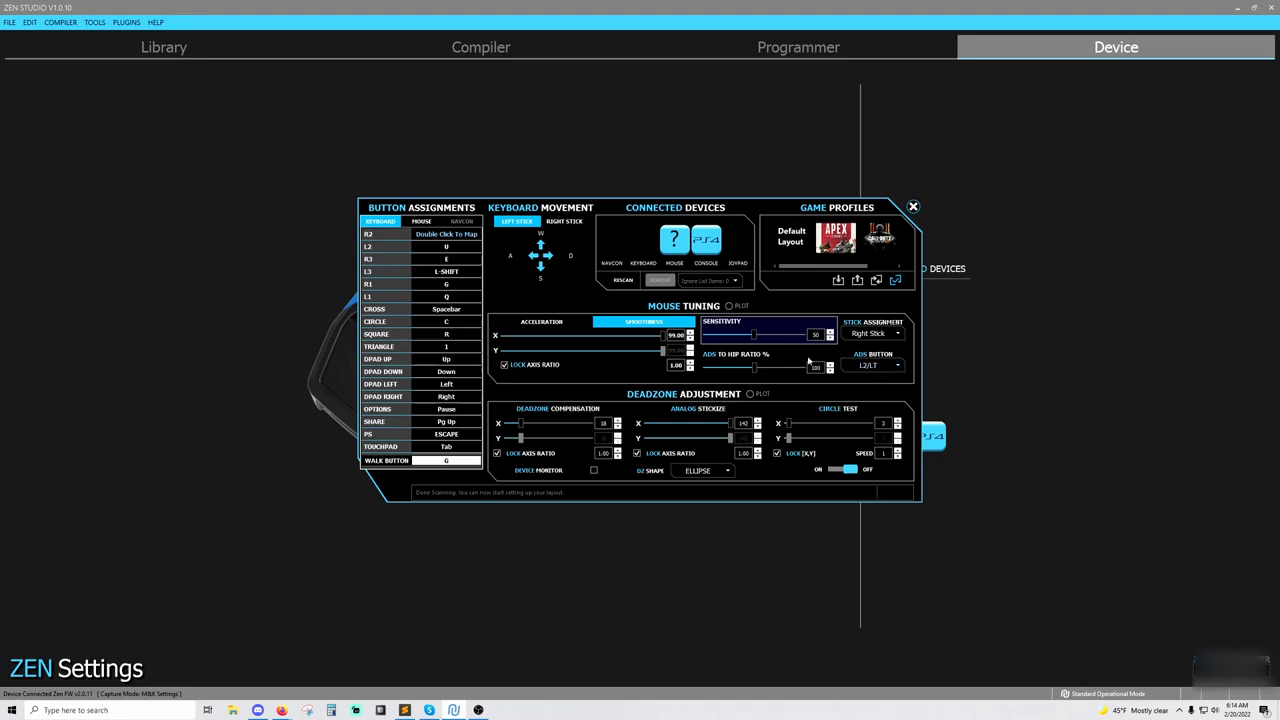
pyautogui.moveTo(756, 364)
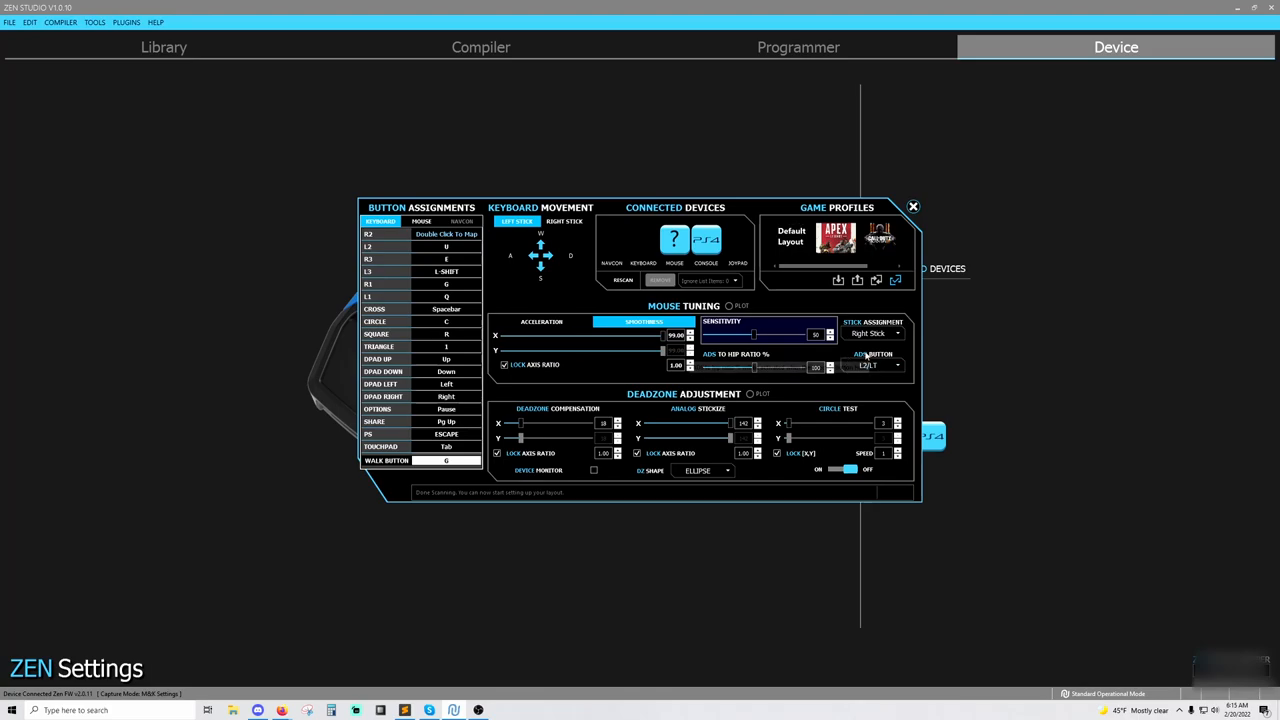
pyautogui.moveTo(808, 364)
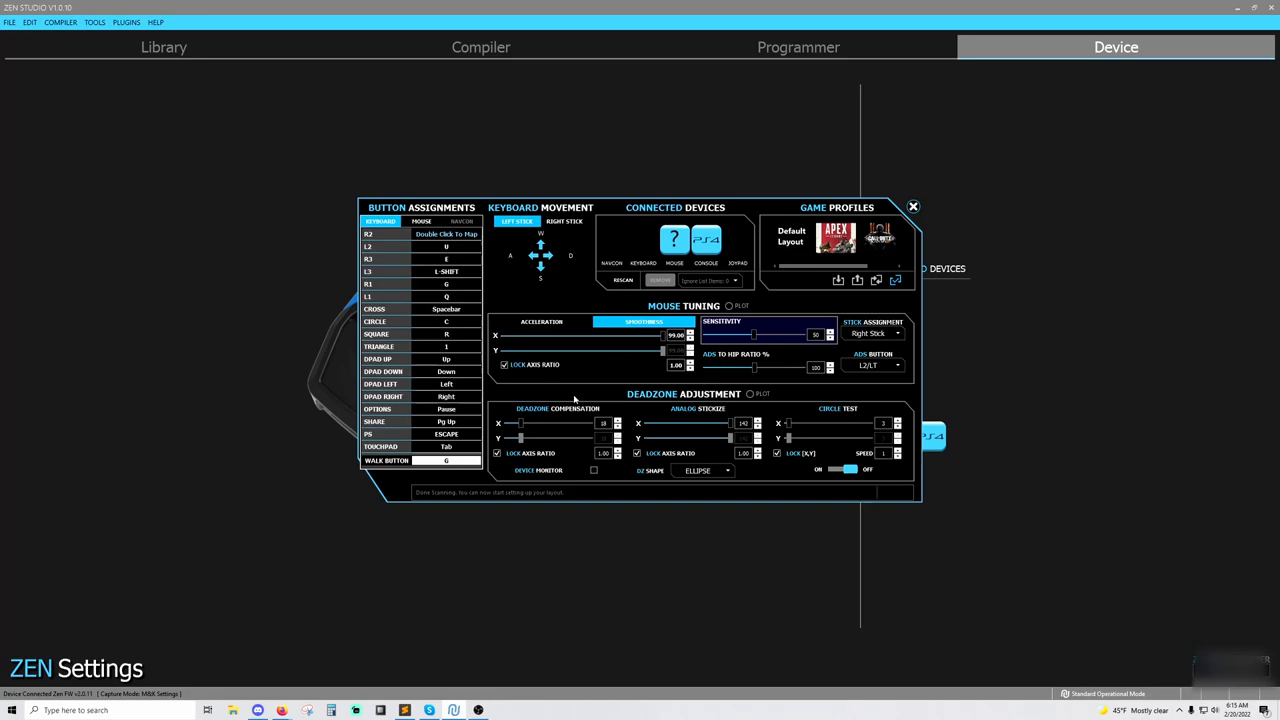
pyautogui.moveTo(578, 374)
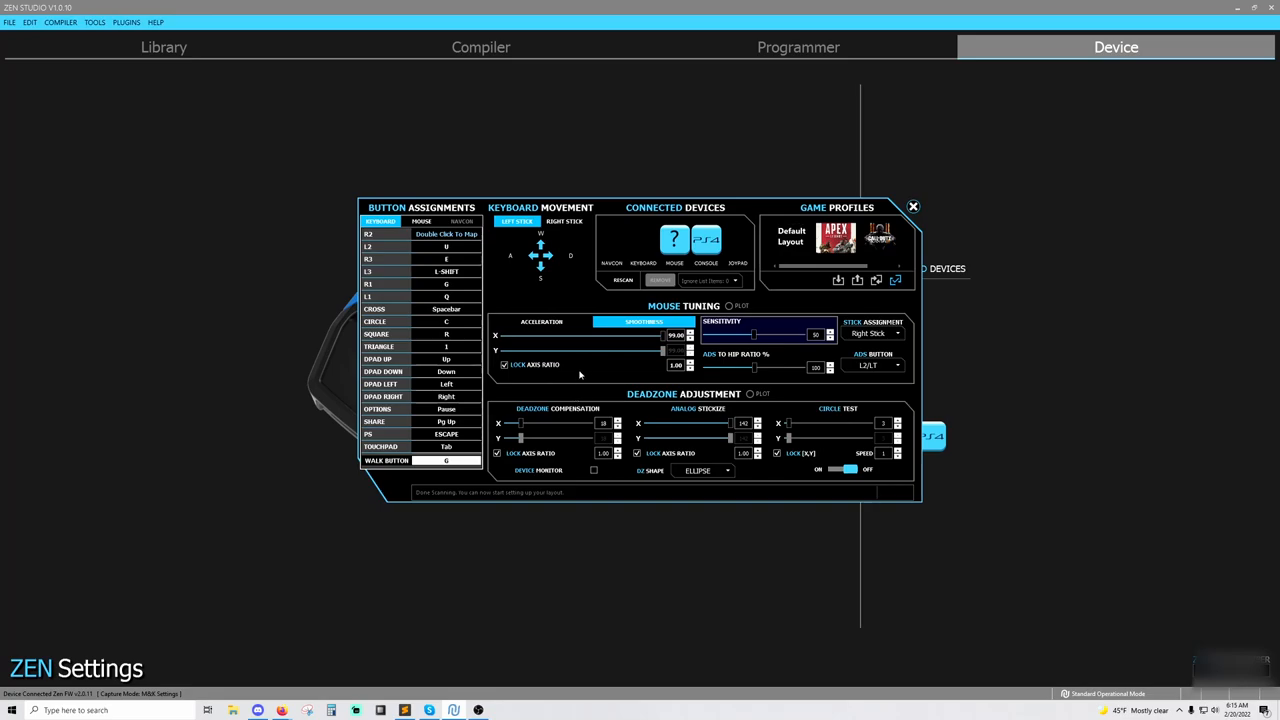
pyautogui.moveTo(510, 426)
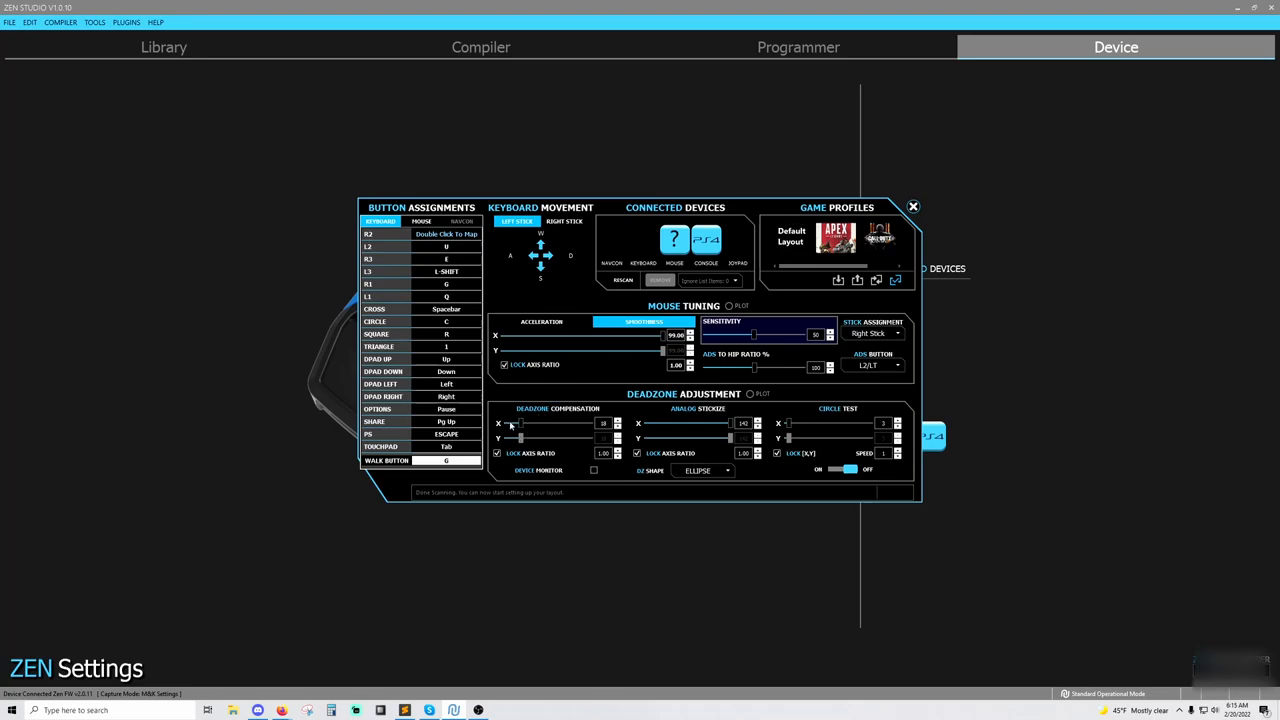
pyautogui.moveTo(556, 420)
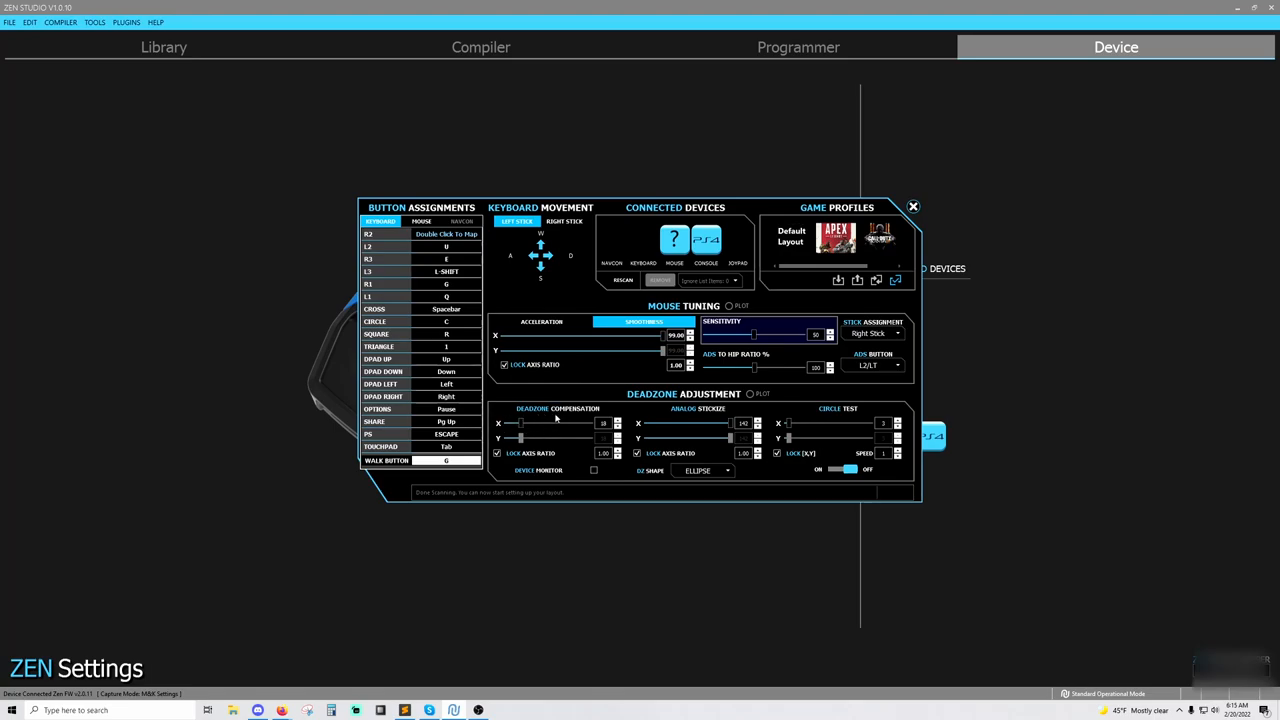
pyautogui.moveTo(562, 420)
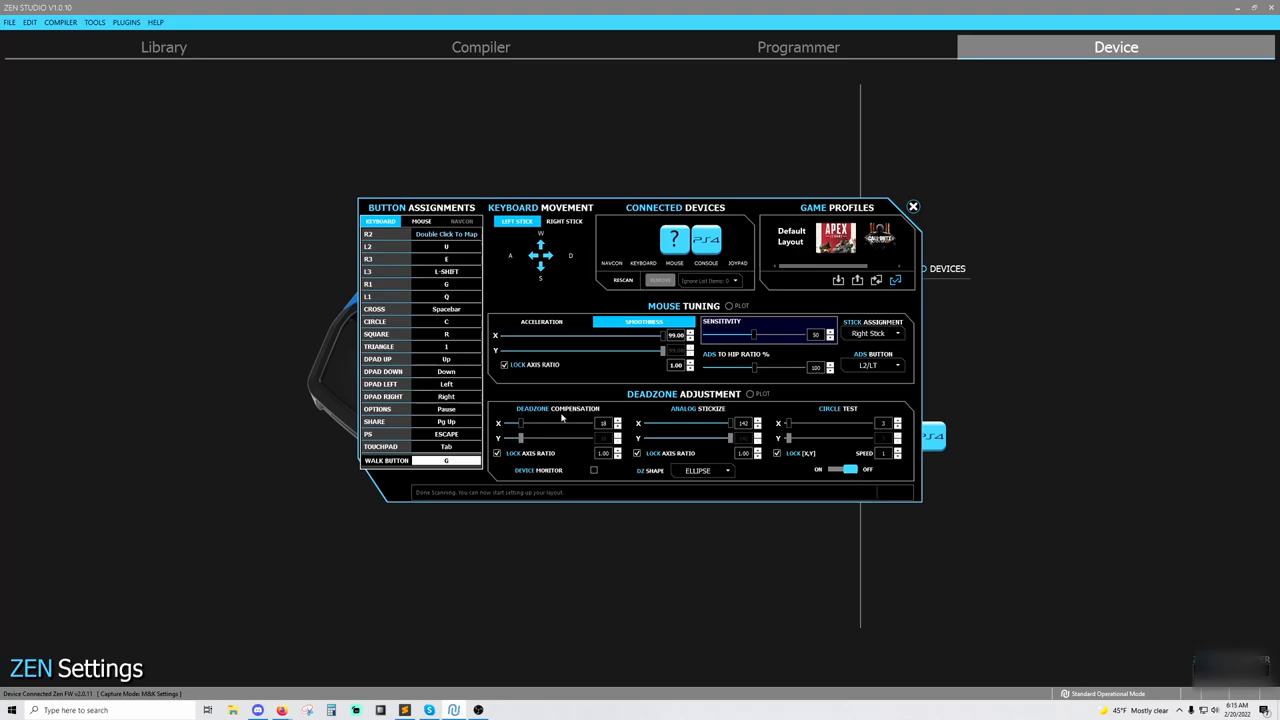
pyautogui.moveTo(508, 432)
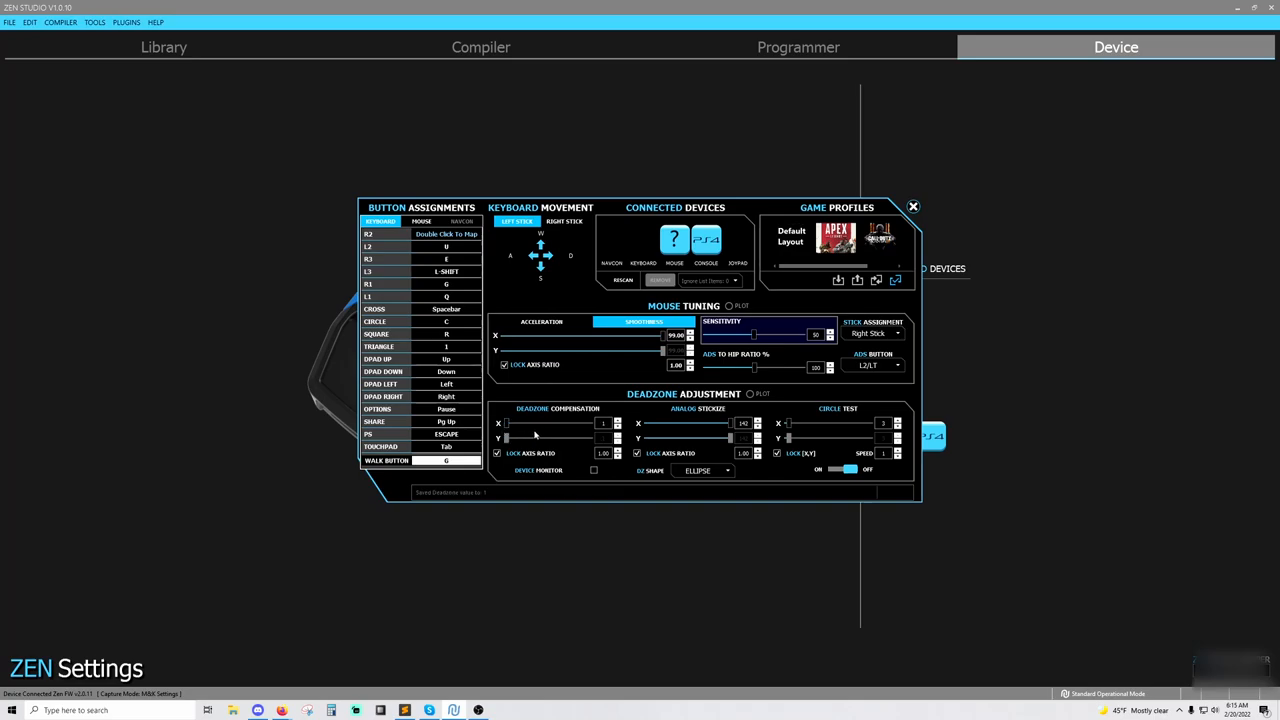
pyautogui.moveTo(740, 310)
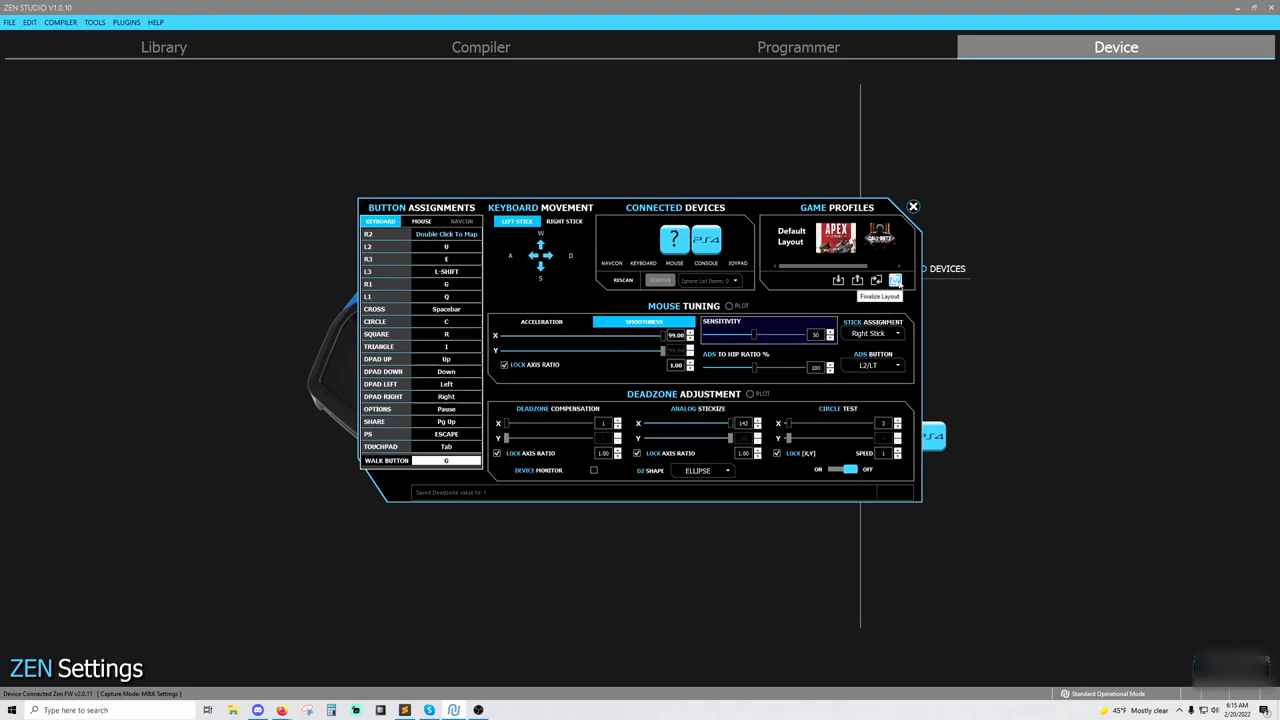
pyautogui.moveTo(896, 280)
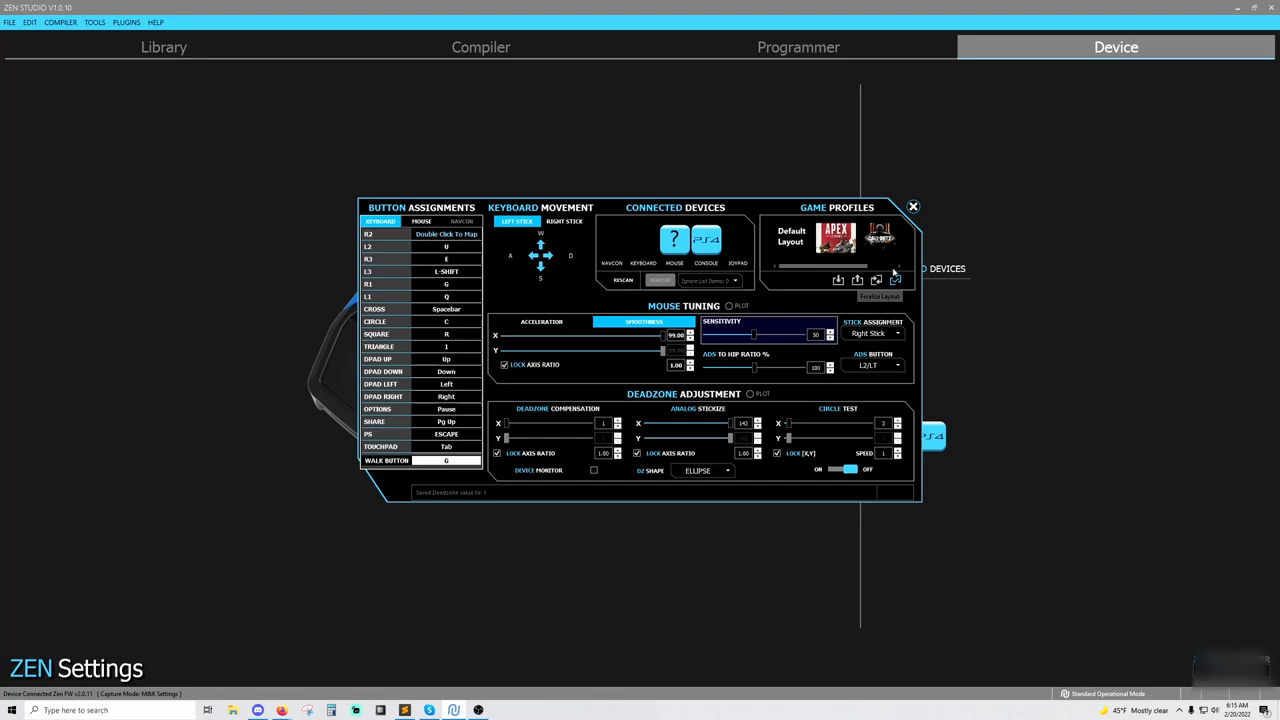
# Close the layout settings and try PLAYSTATION 4/5 and XBOX ONE X/S output protocols
pyautogui.click(880, 296)
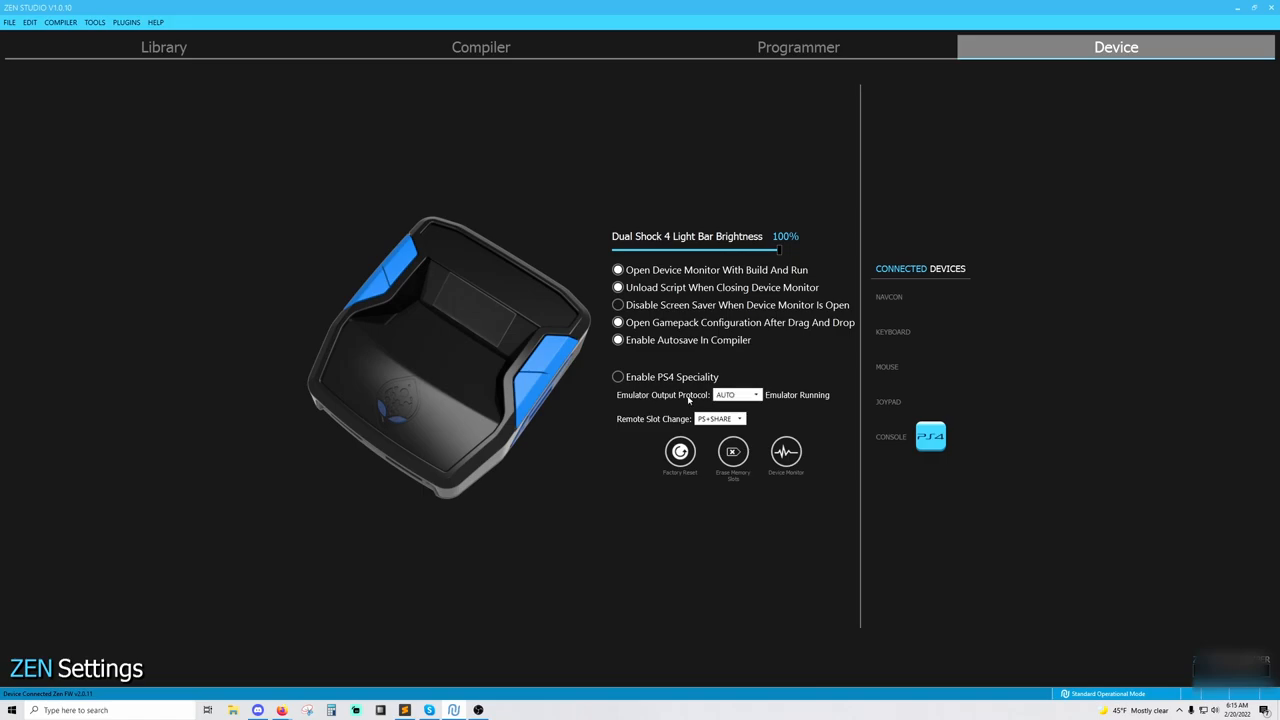
pyautogui.click(736, 394)
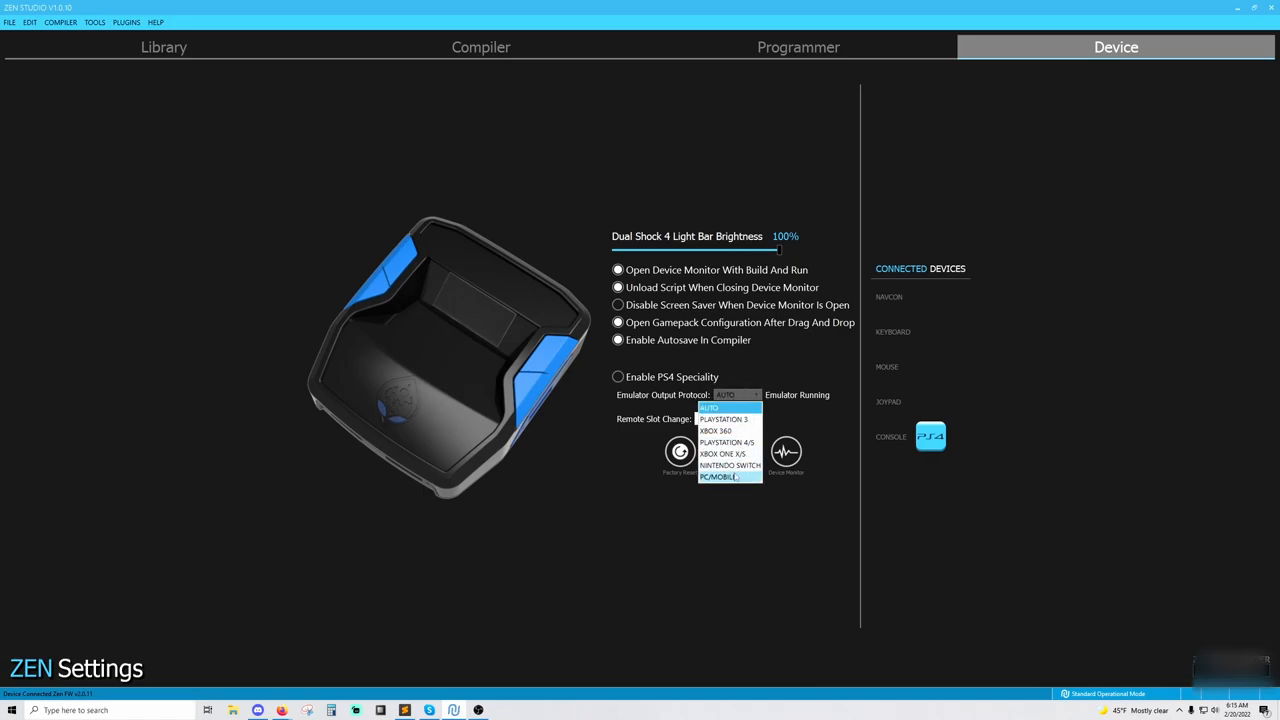
pyautogui.moveTo(730, 464)
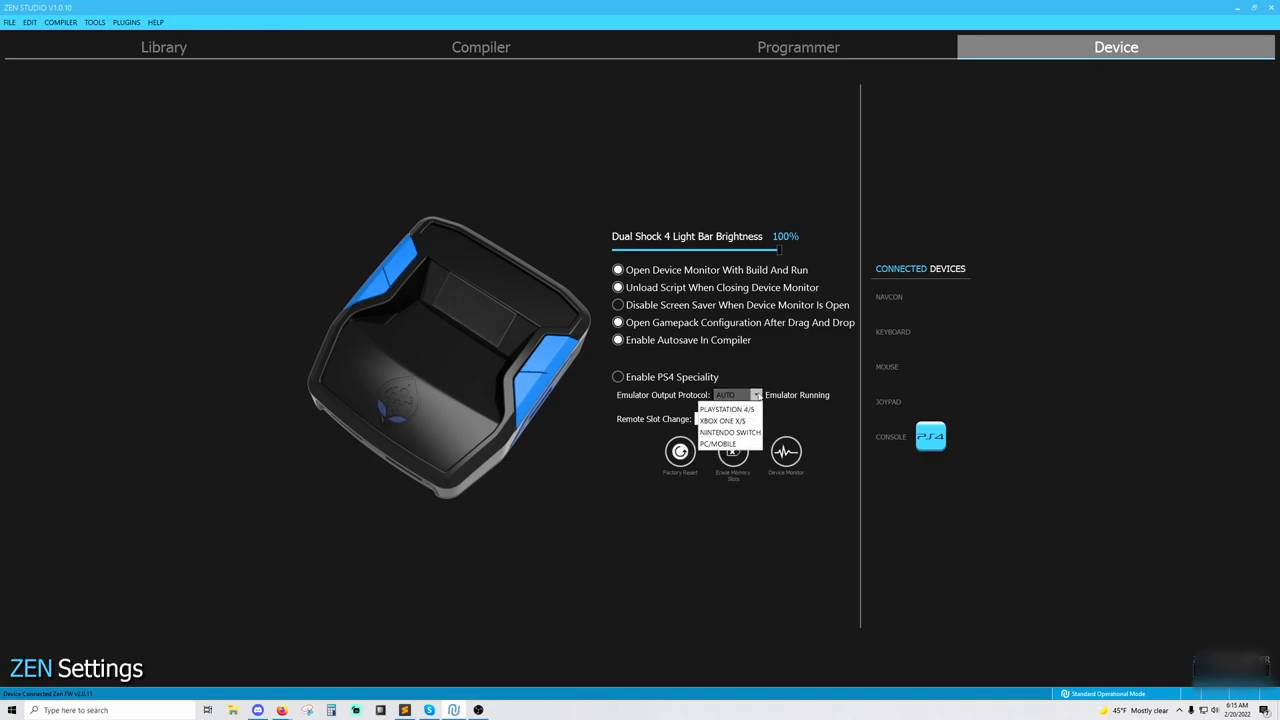
pyautogui.click(728, 408)
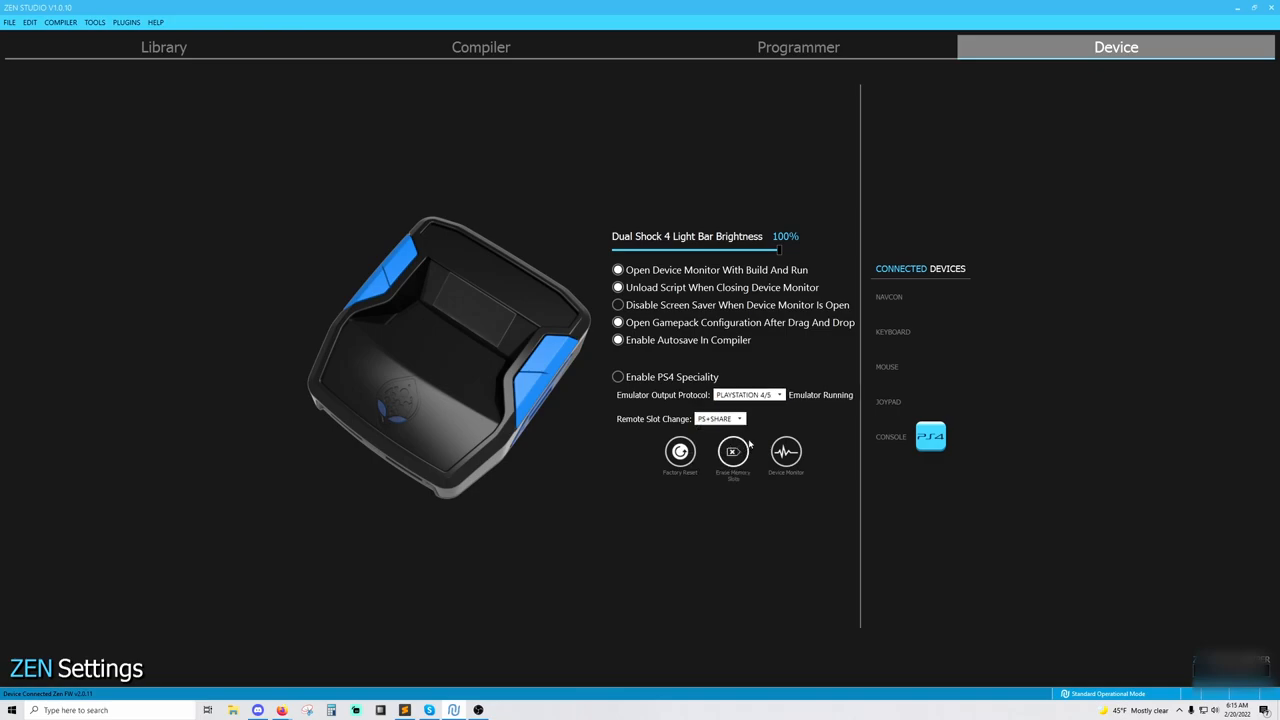
pyautogui.click(744, 394)
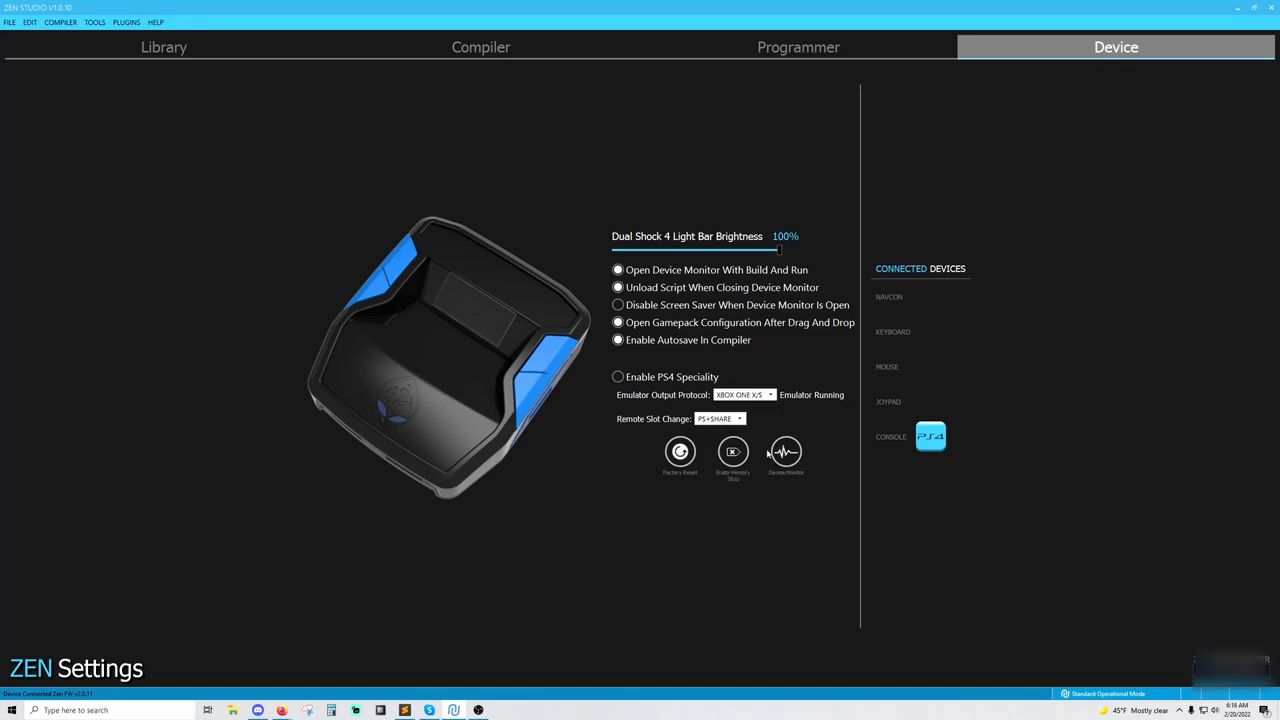
# Settle on PC/MOBILE as emulator output protocol and start saving to the device
pyautogui.click(744, 394)
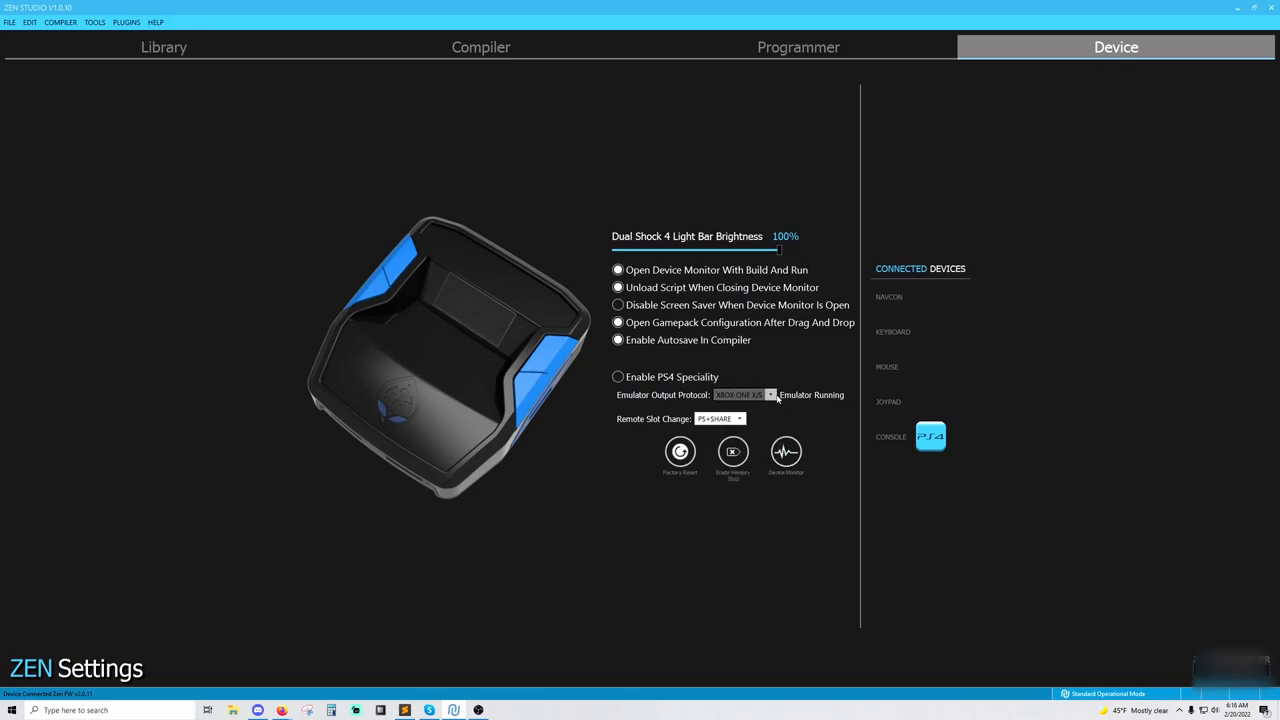
pyautogui.click(740, 394)
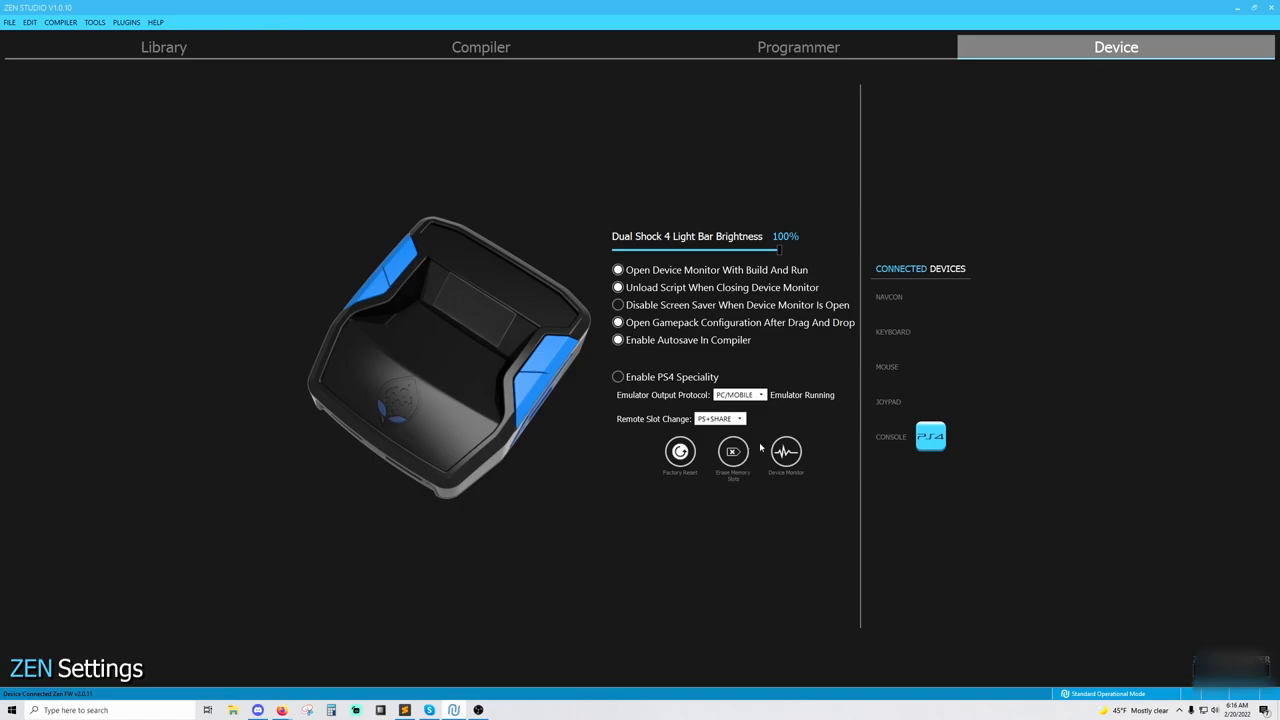
pyautogui.click(722, 418)
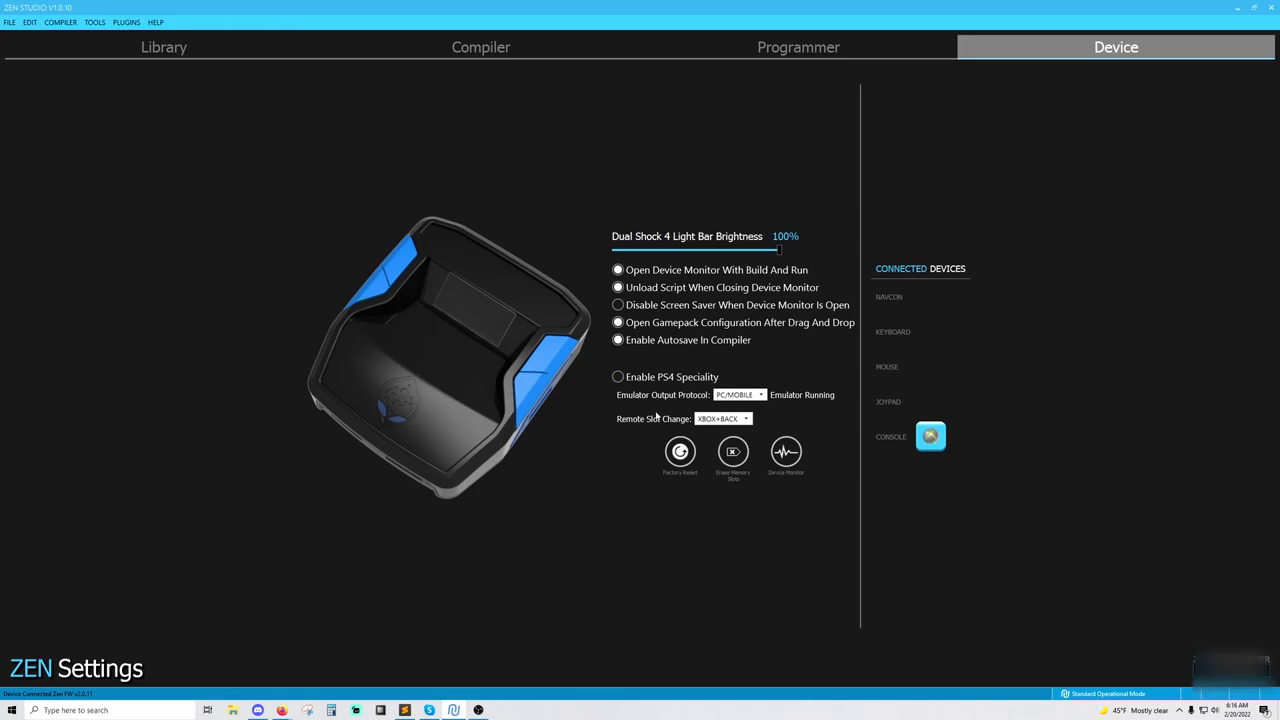
pyautogui.click(798, 48)
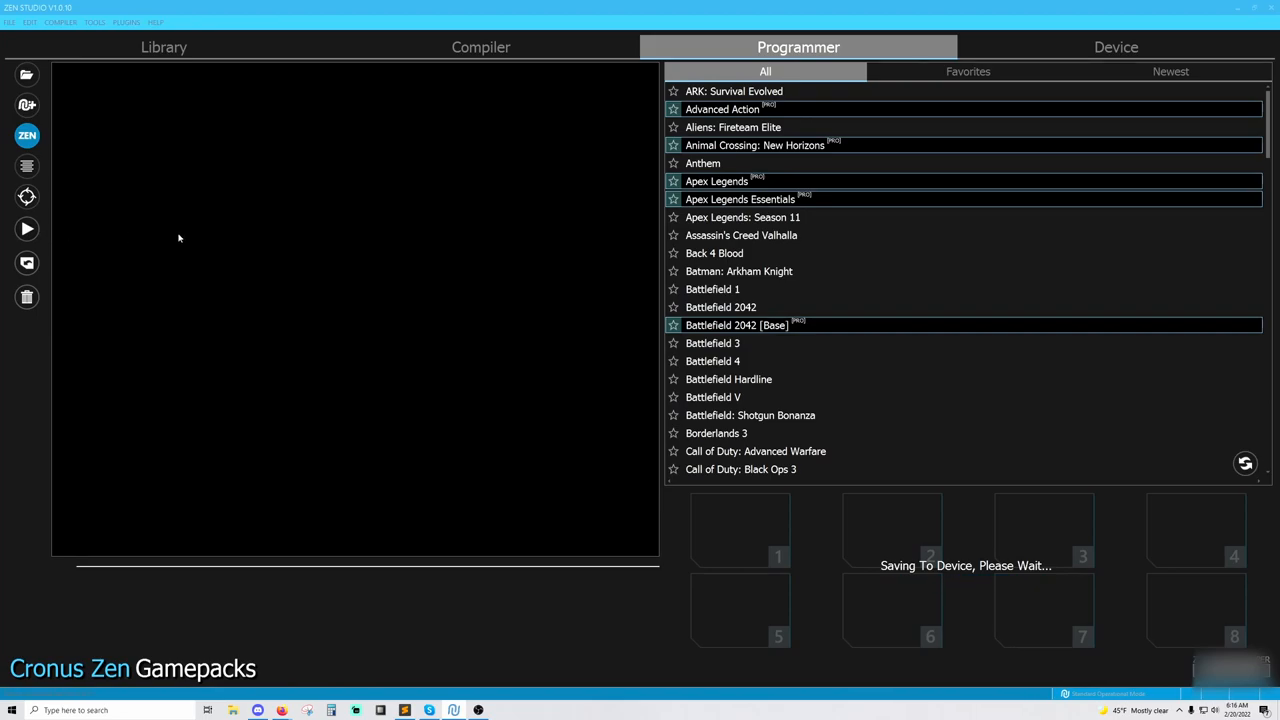
pyautogui.moveTo(588, 172)
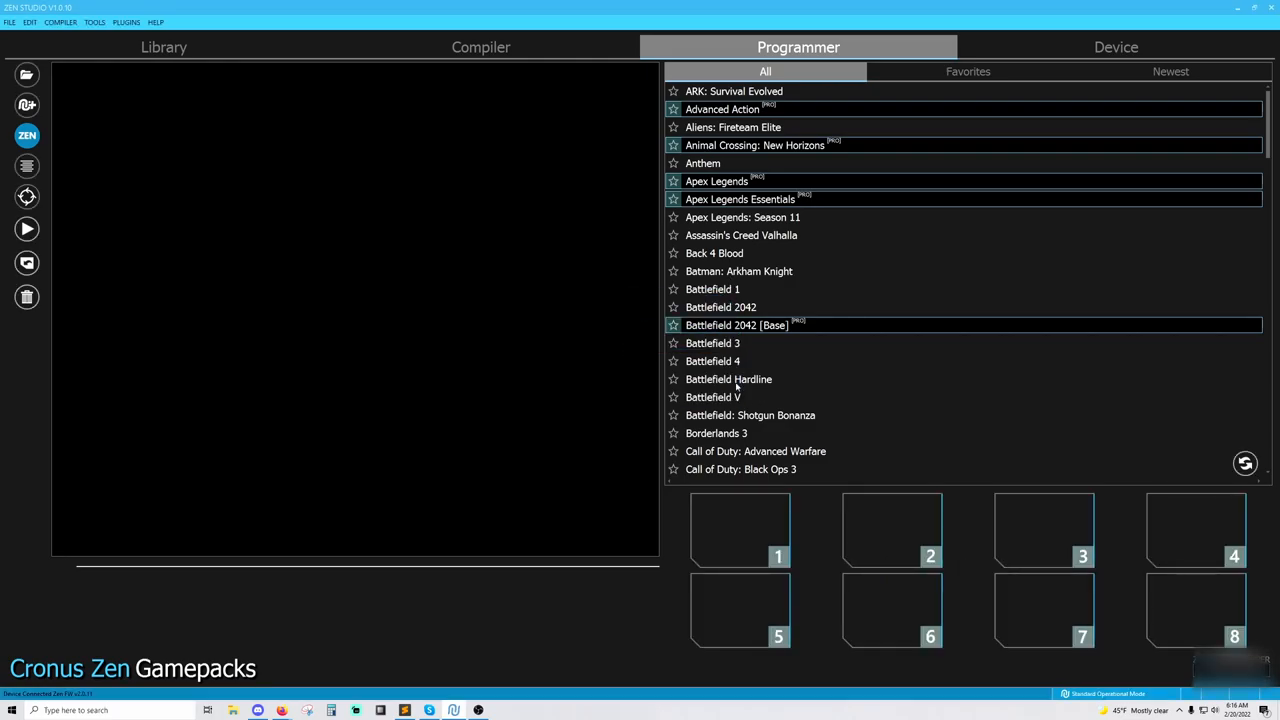
# Confirm the Device settings still use PC/MOBILE output with XBOX+BACK remote slot change
pyautogui.click(1116, 48)
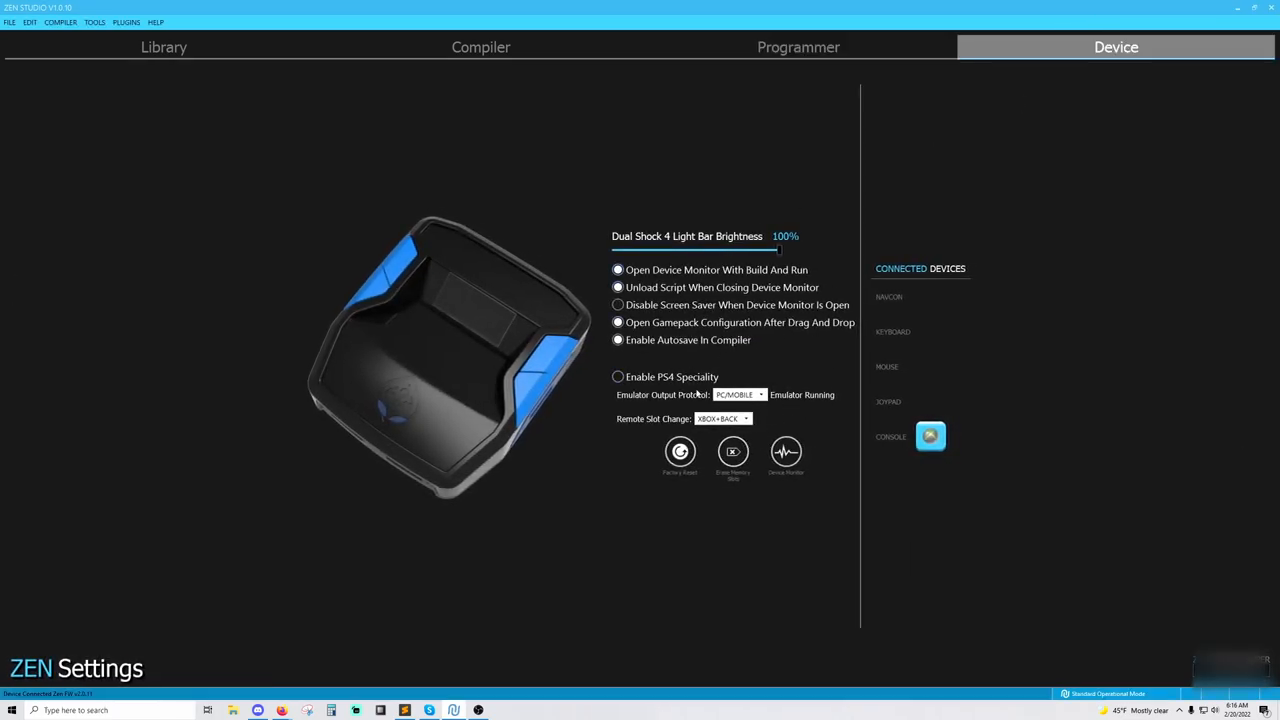
pyautogui.click(740, 394)
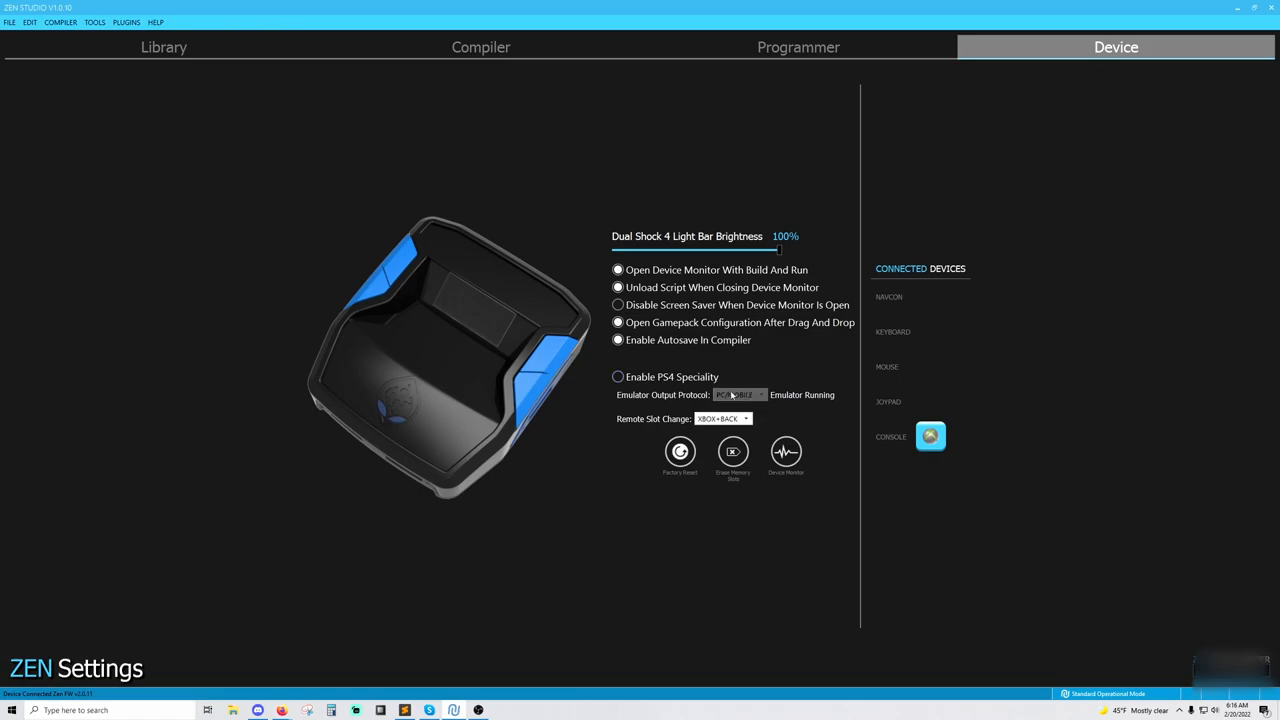
pyautogui.click(740, 394)
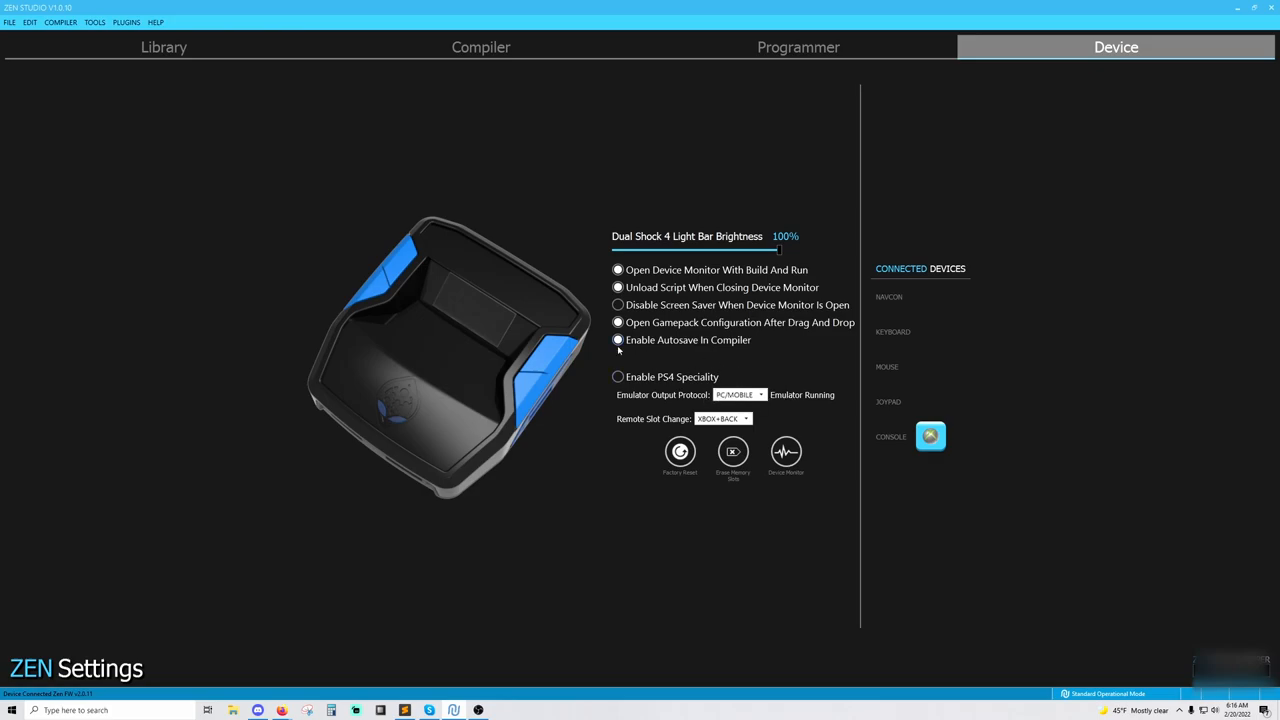
pyautogui.click(618, 340)
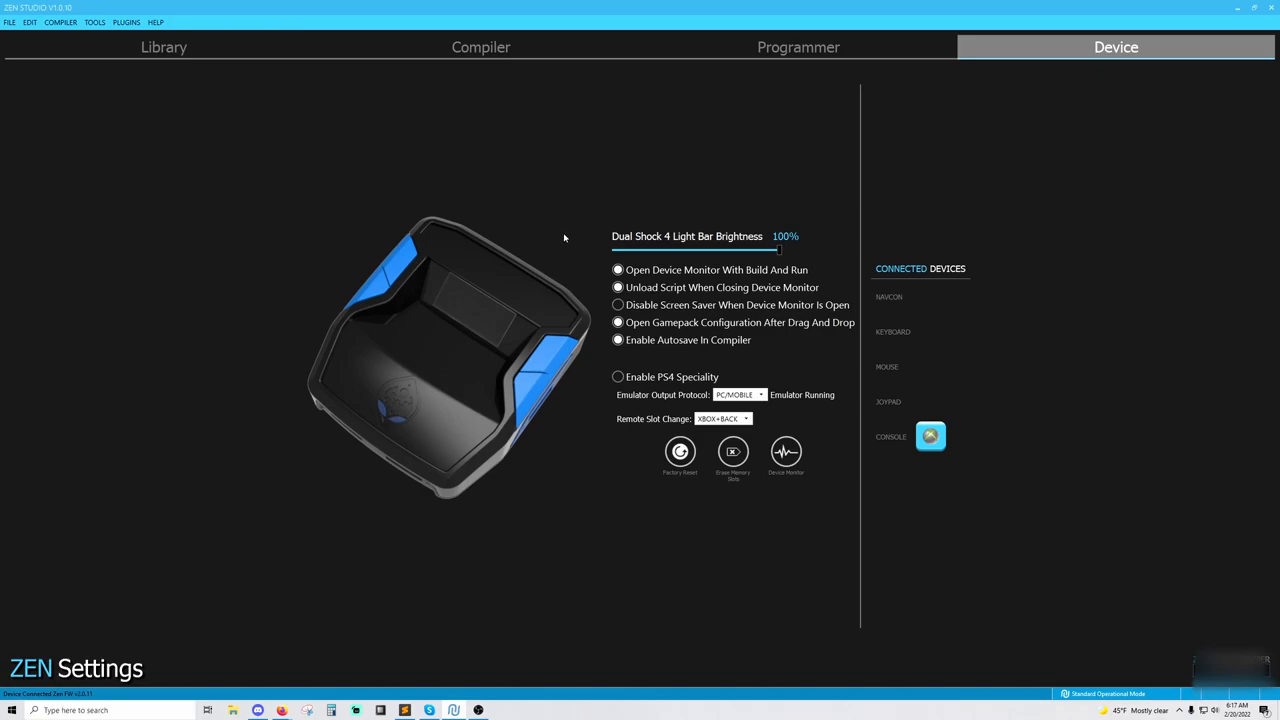
pyautogui.moveTo(684, 188)
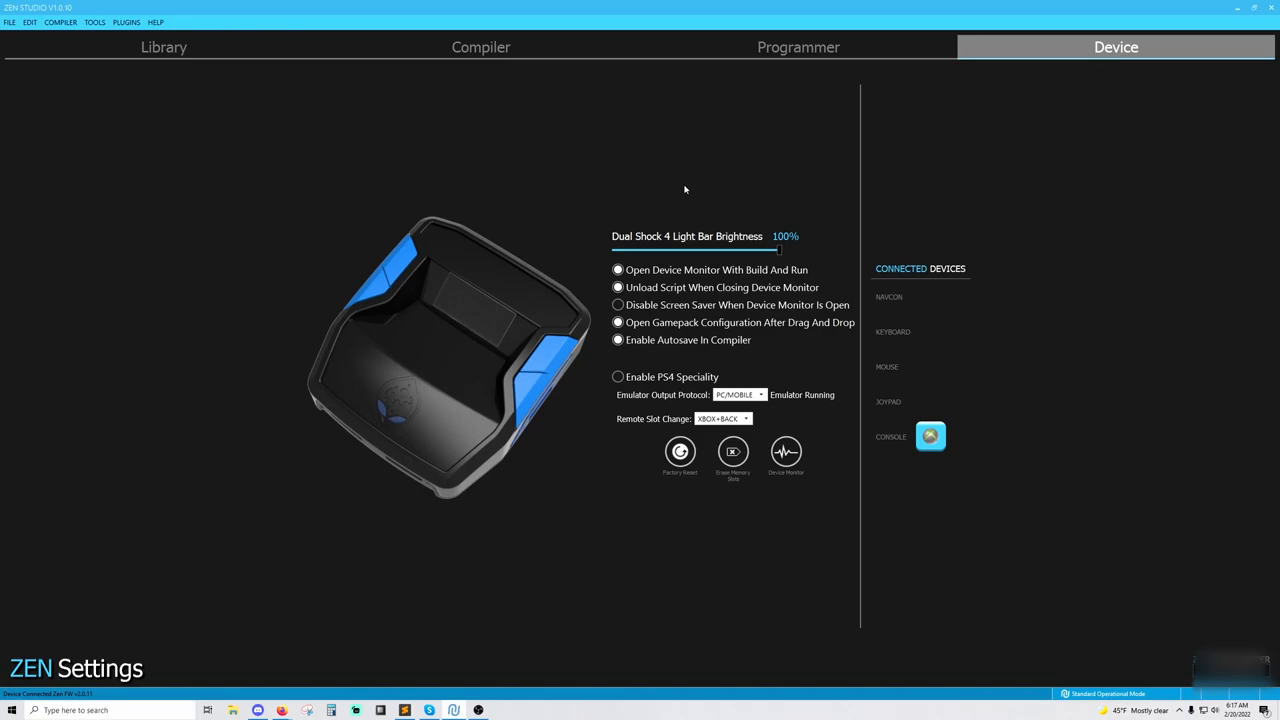
pyautogui.moveTo(664, 212)
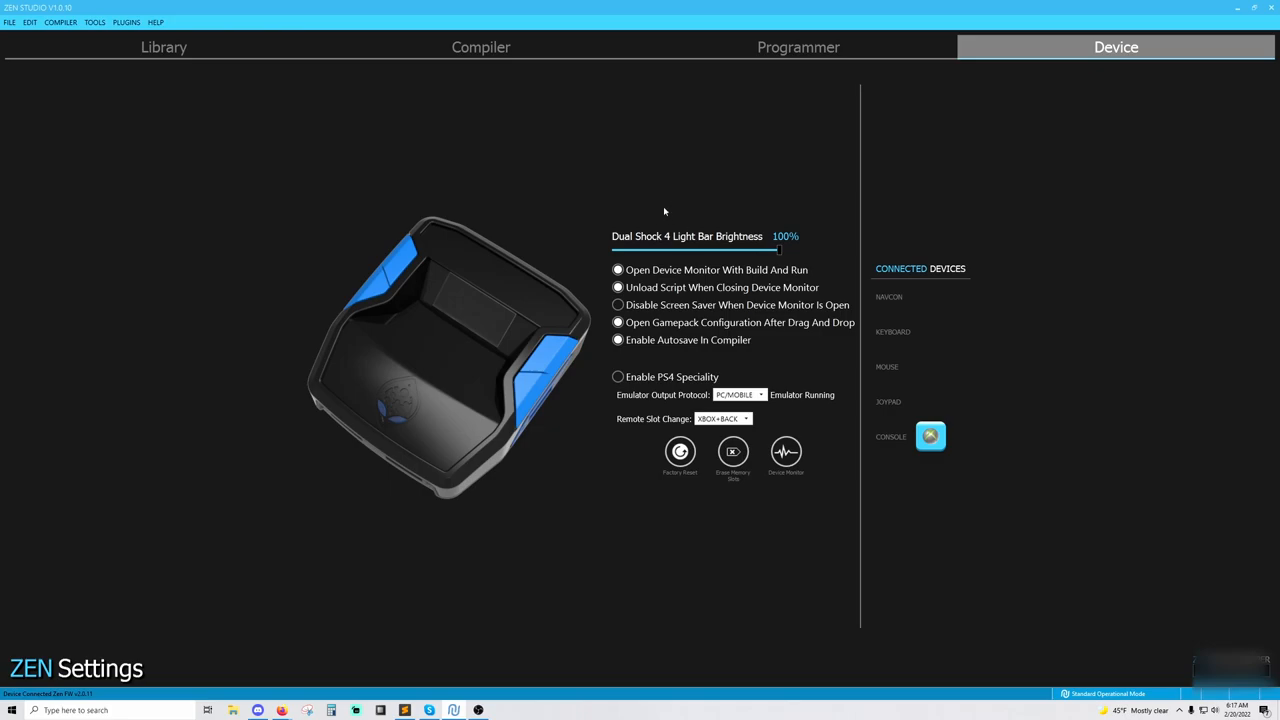
pyautogui.moveTo(712, 176)
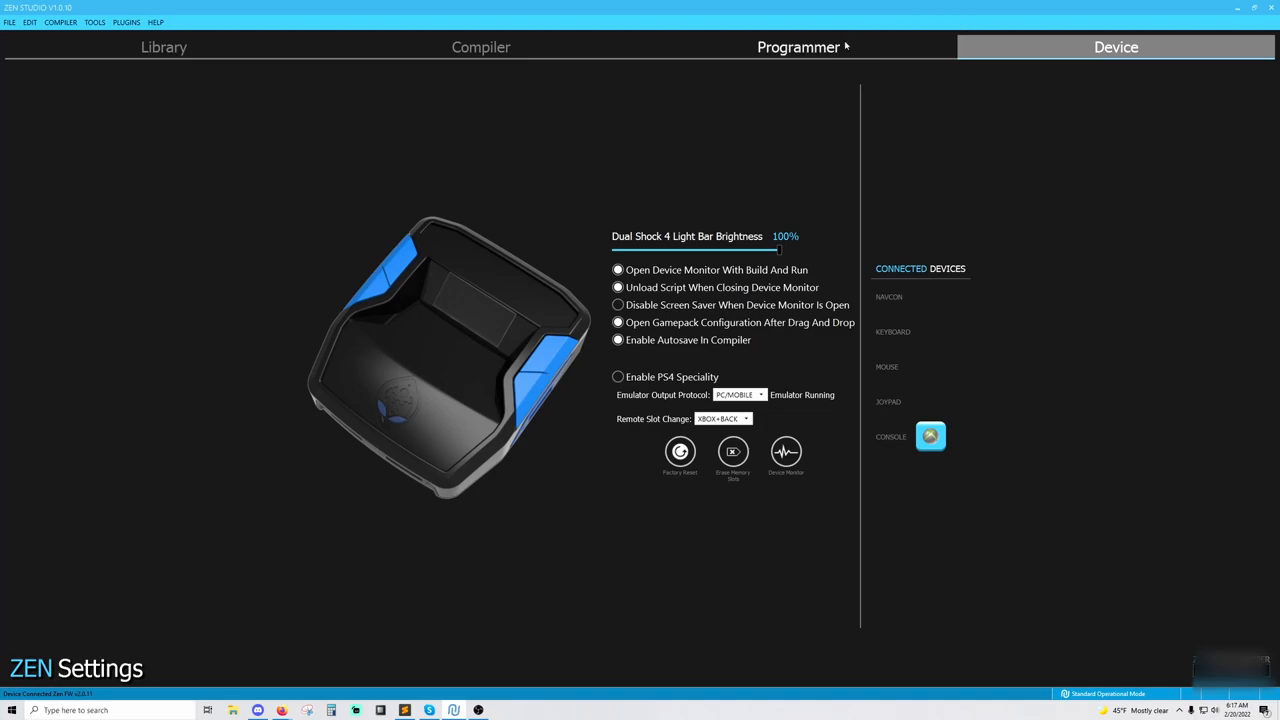
pyautogui.moveTo(748, 166)
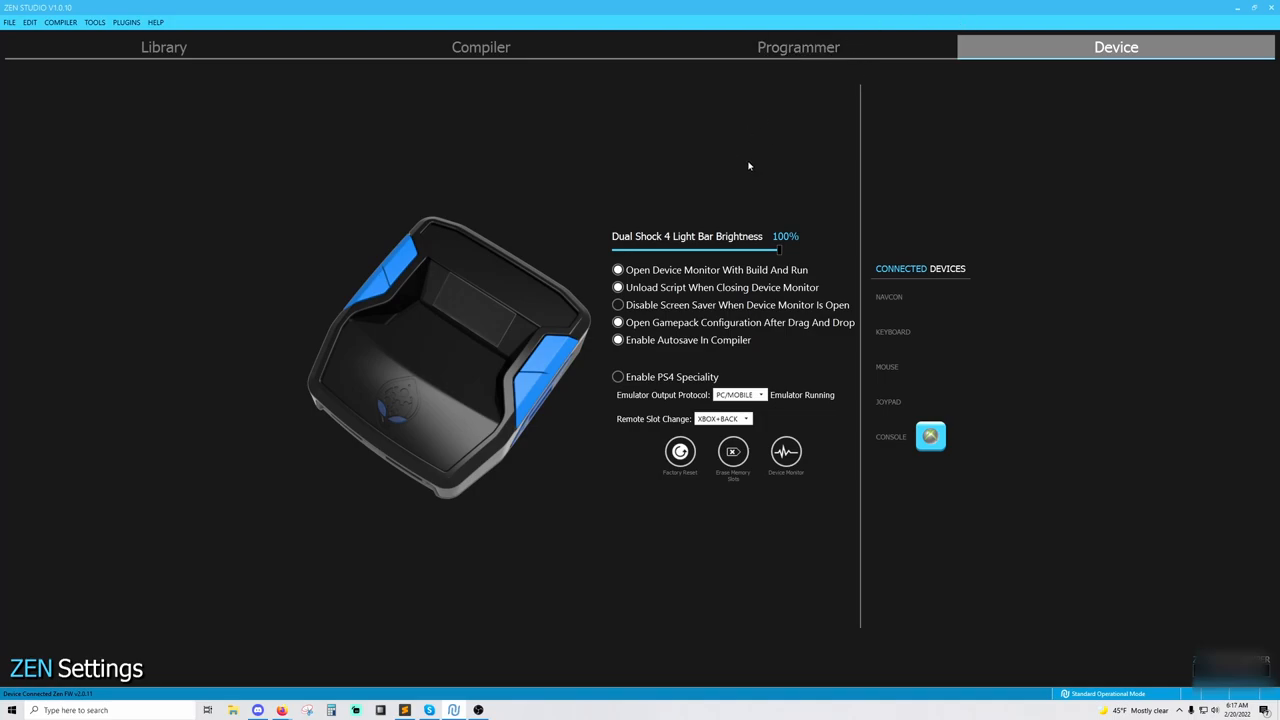
pyautogui.moveTo(786, 106)
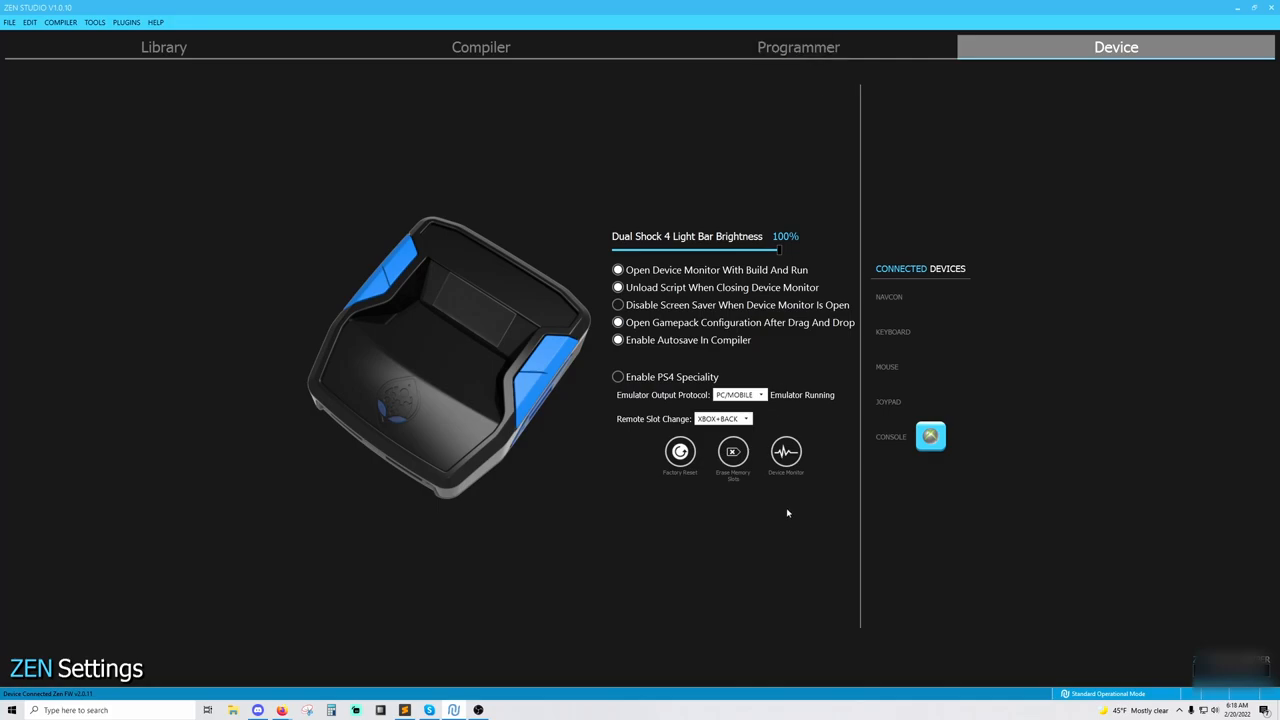
pyautogui.moveTo(552, 544)
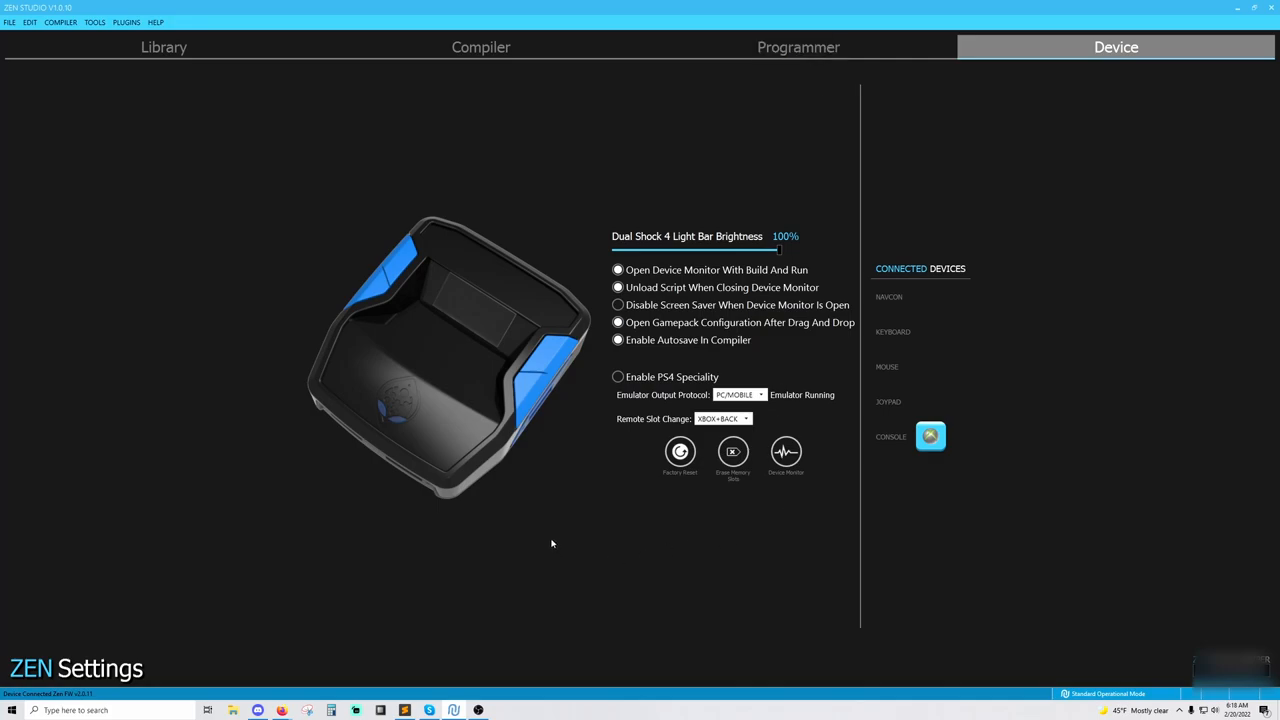
pyautogui.moveTo(556, 556)
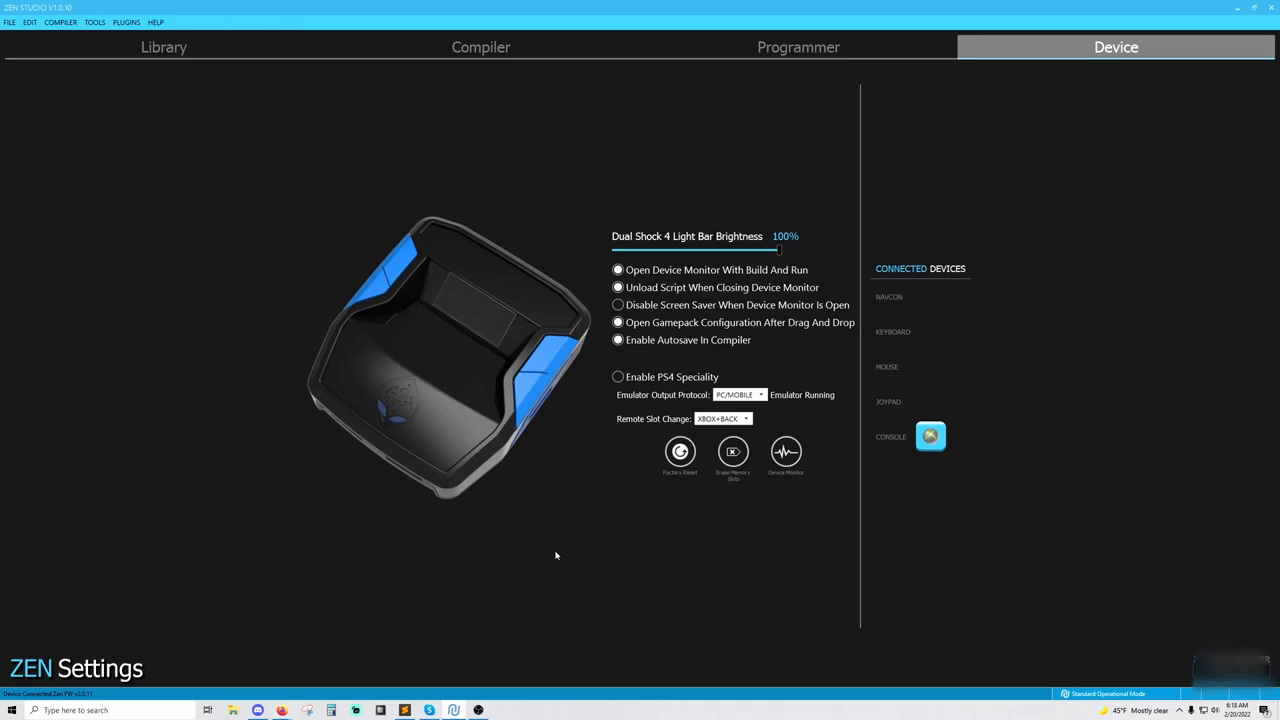
pyautogui.moveTo(560, 536)
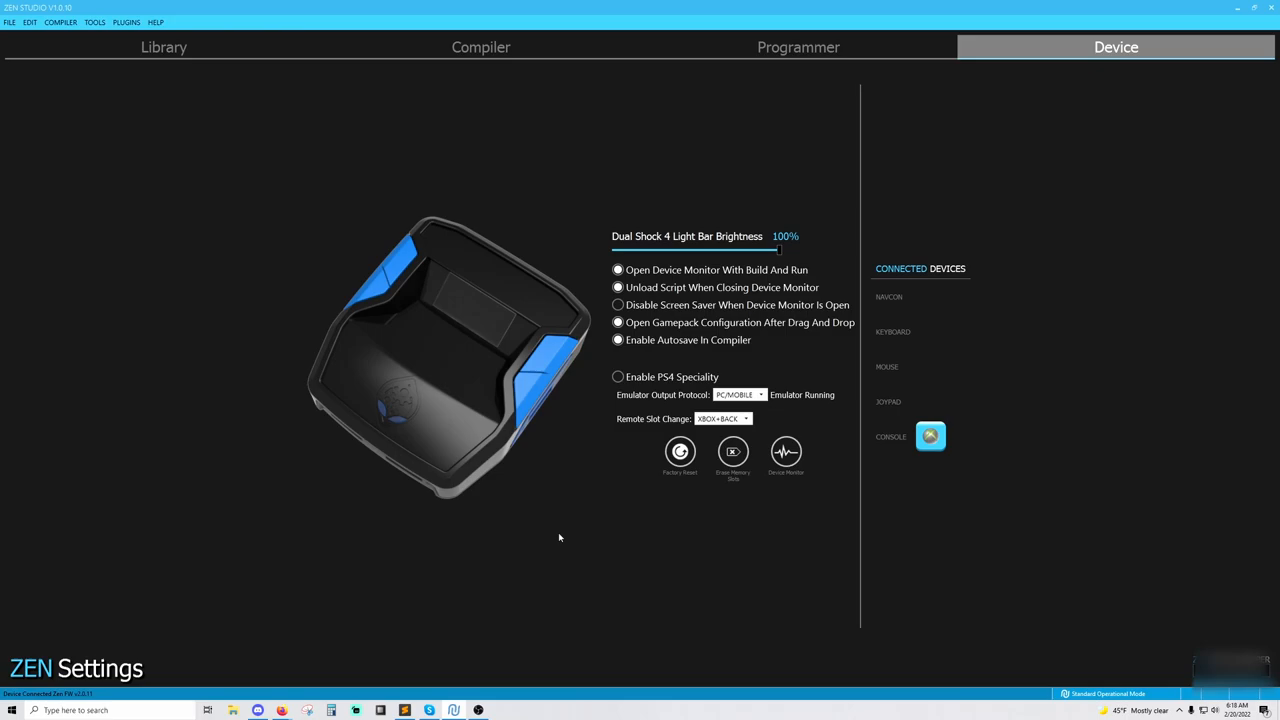
pyautogui.moveTo(564, 544)
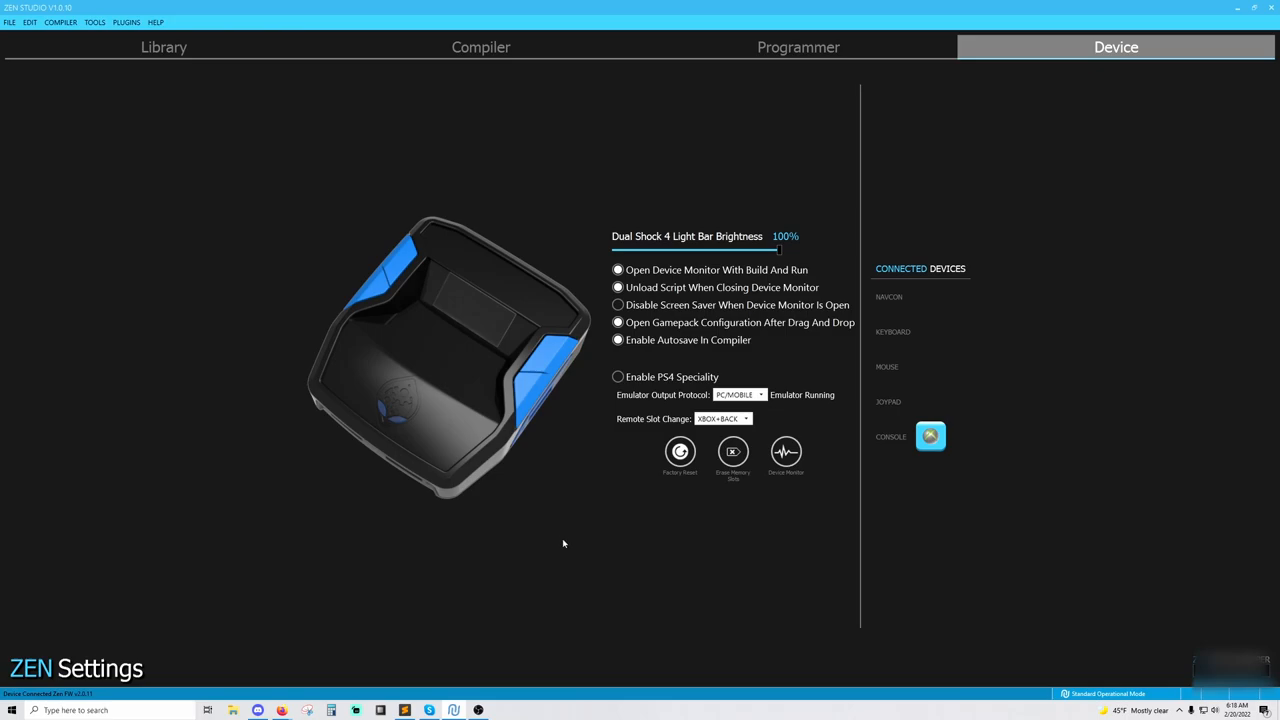
pyautogui.moveTo(568, 540)
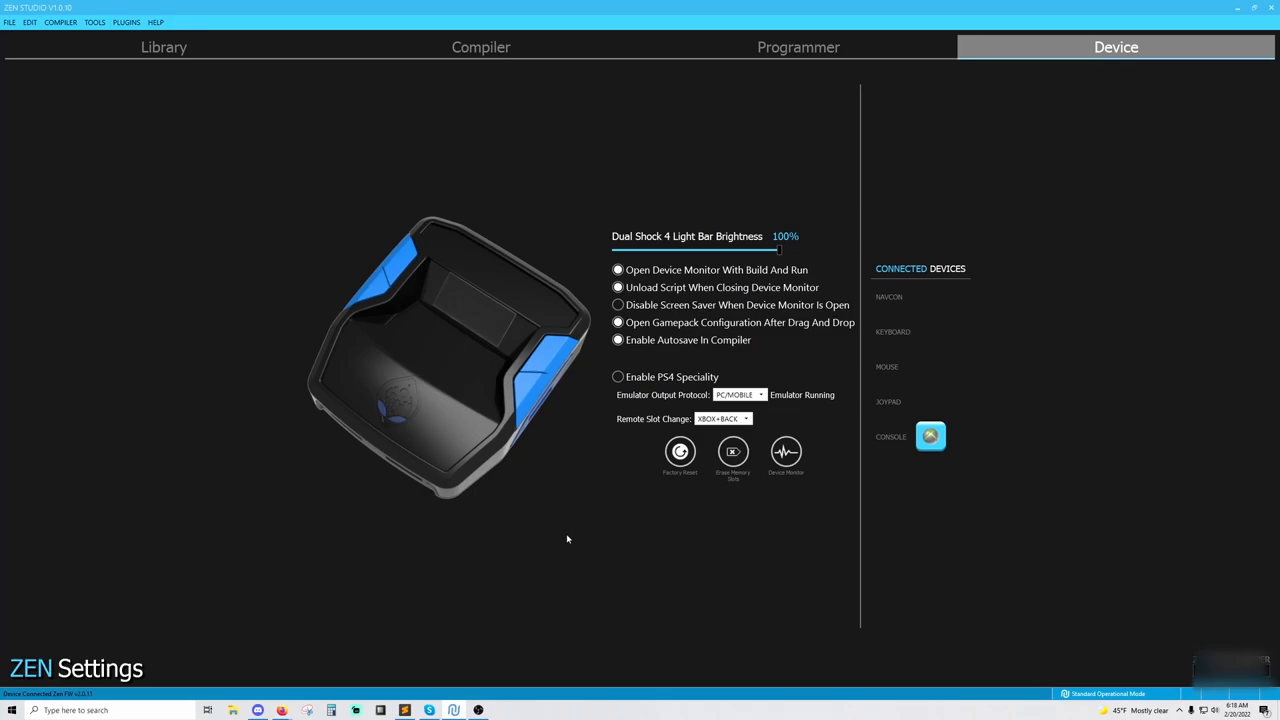
pyautogui.moveTo(660, 528)
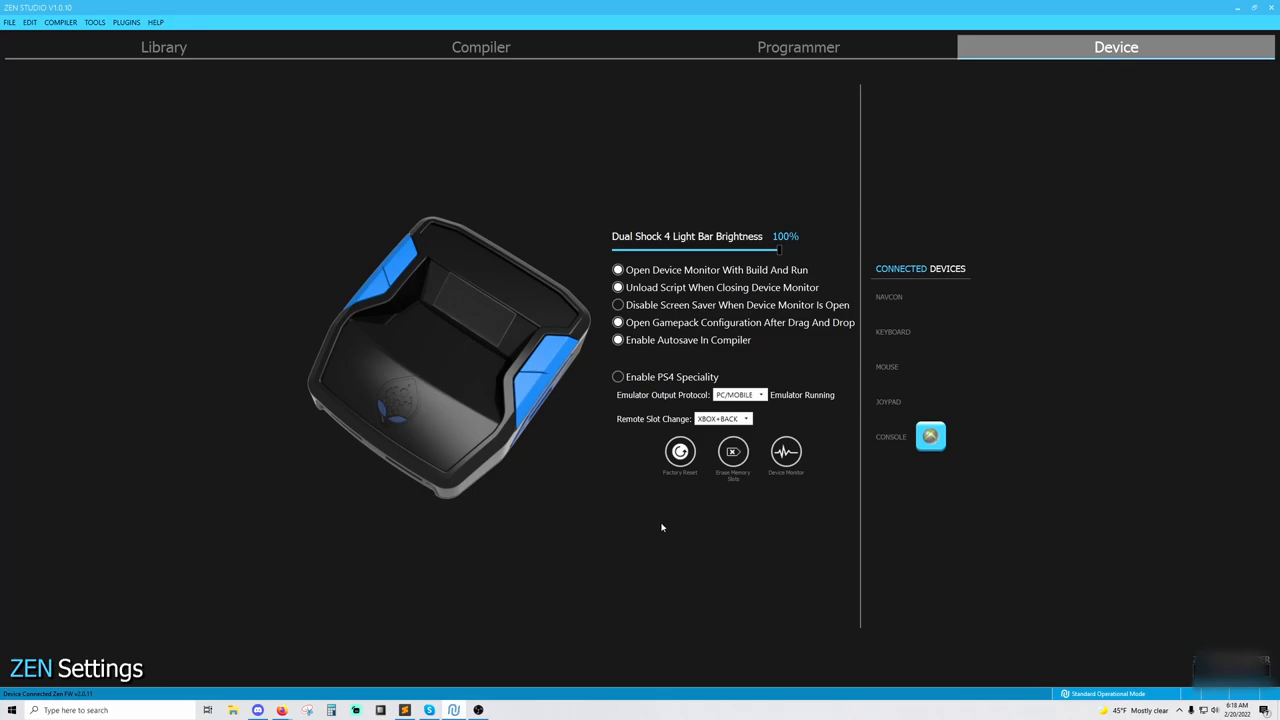